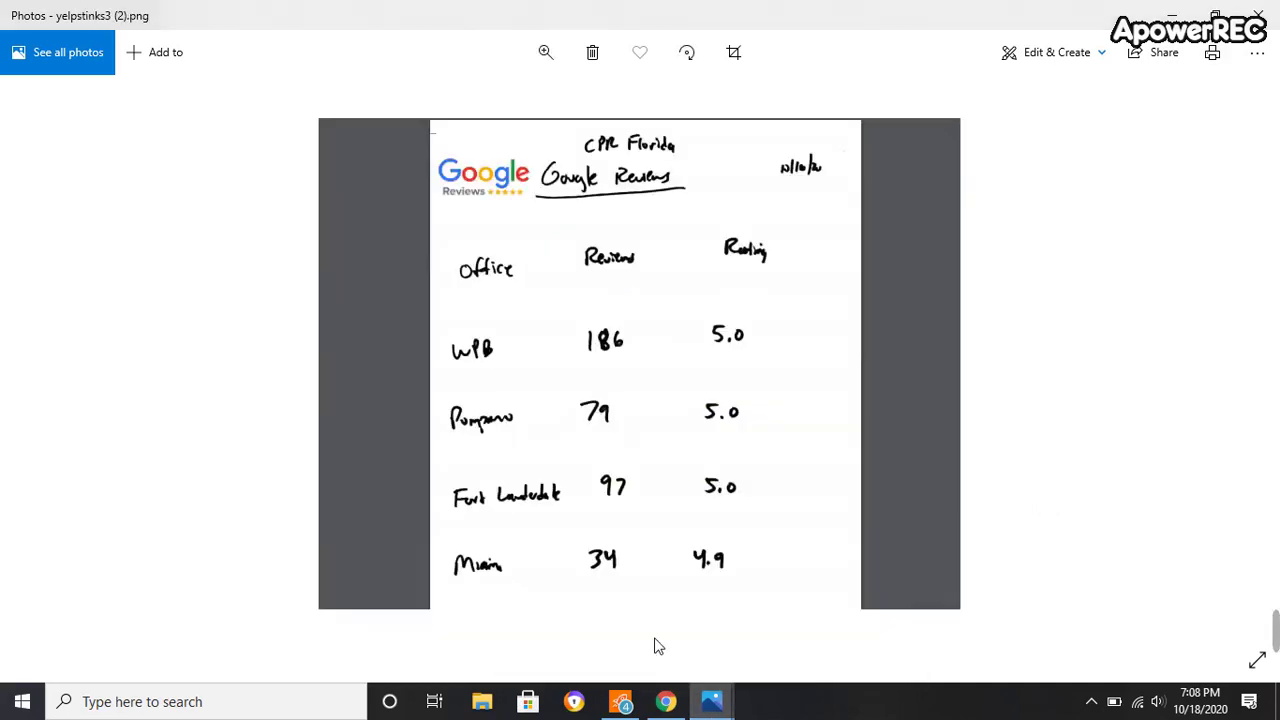
{"action": "mouse_move", "coordinate": [672, 528]}
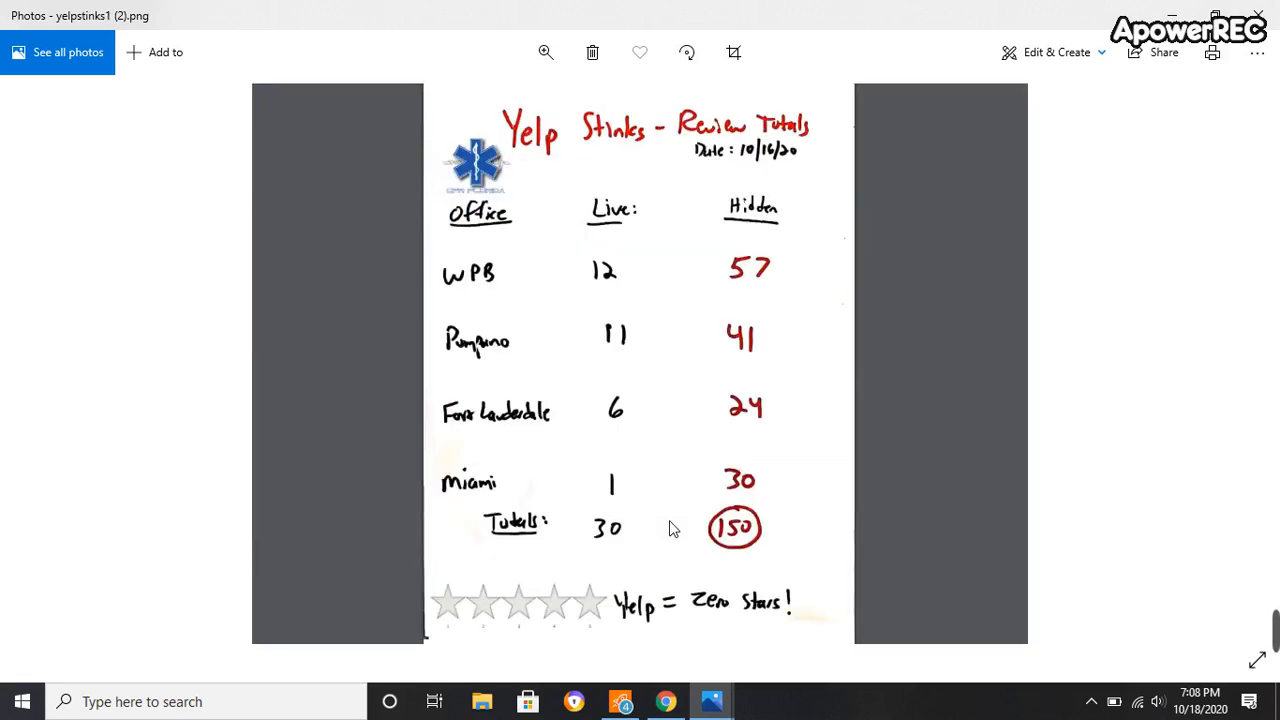
{"action": "mouse_move", "coordinate": [620, 140]}
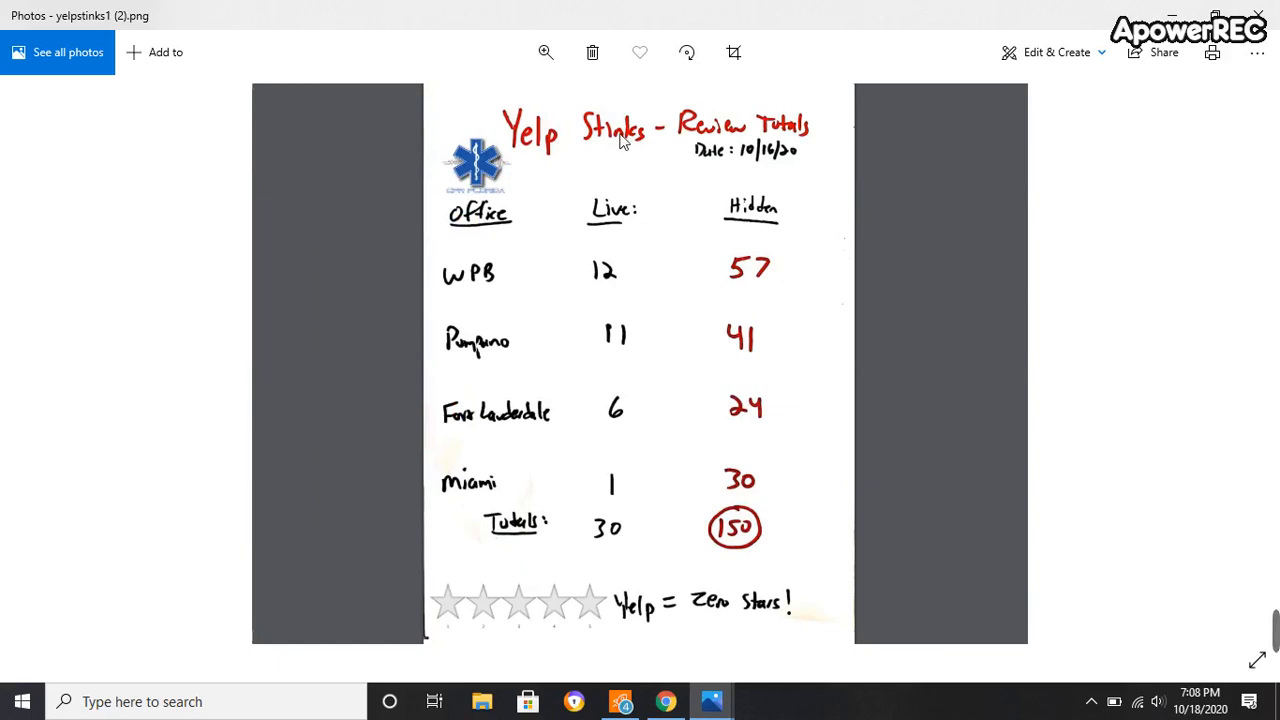
{"action": "mouse_move", "coordinate": [512, 248]}
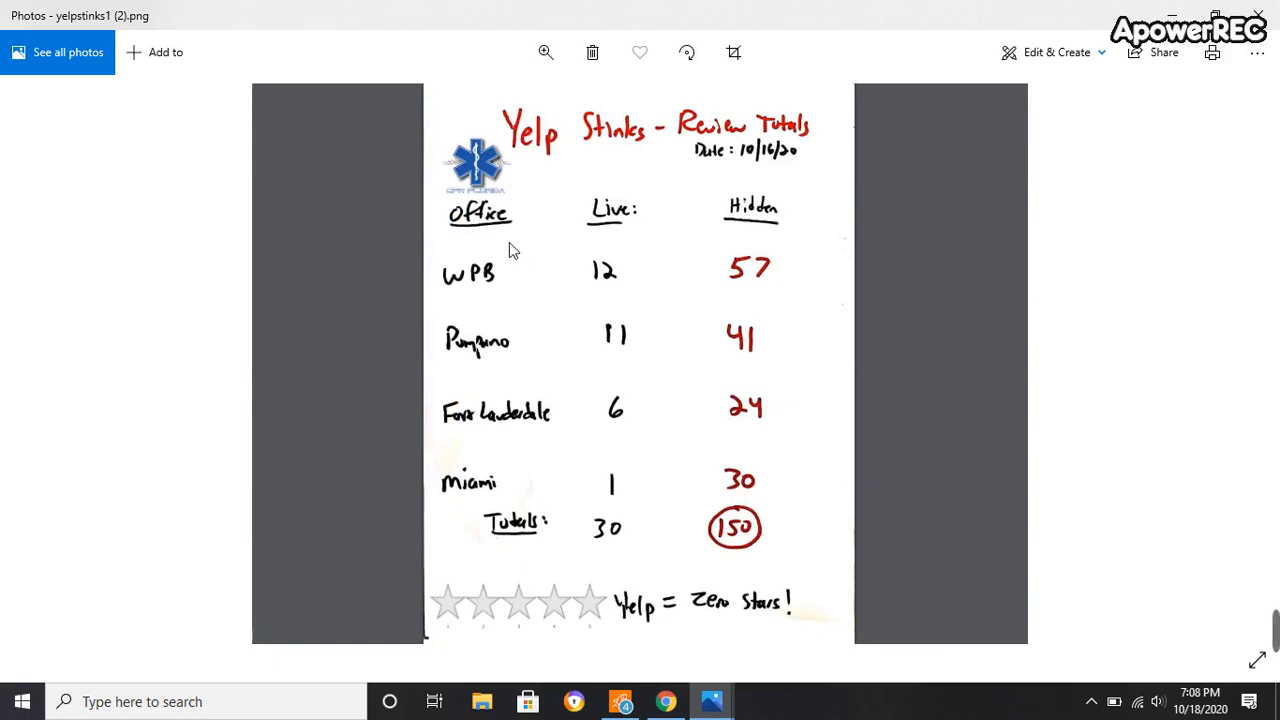
{"action": "mouse_move", "coordinate": [612, 268]}
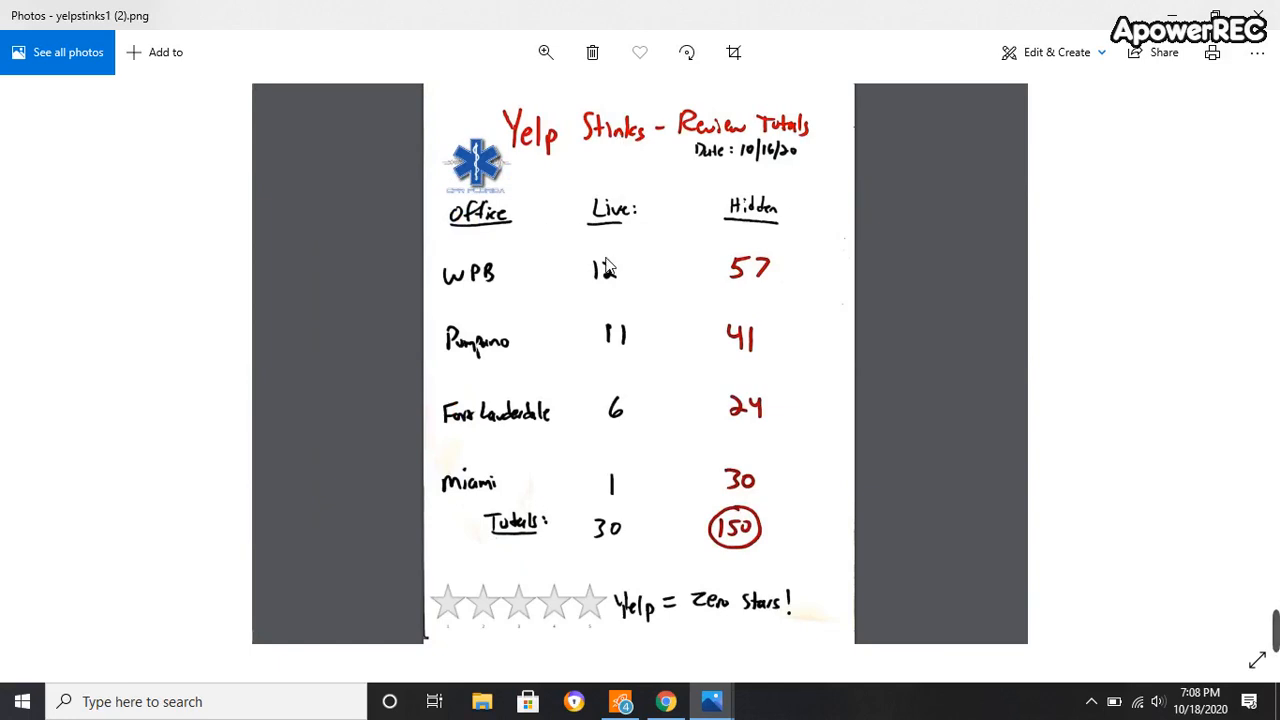
{"action": "mouse_move", "coordinate": [500, 476]}
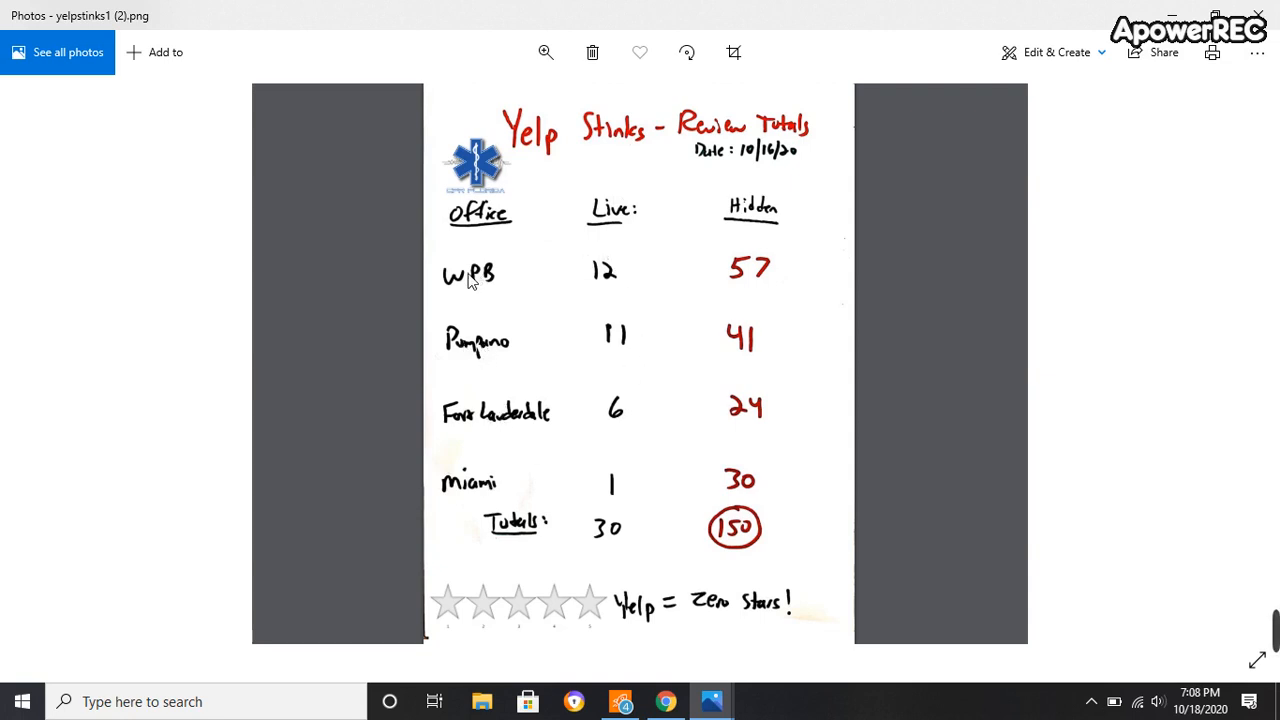
{"action": "mouse_move", "coordinate": [460, 284]}
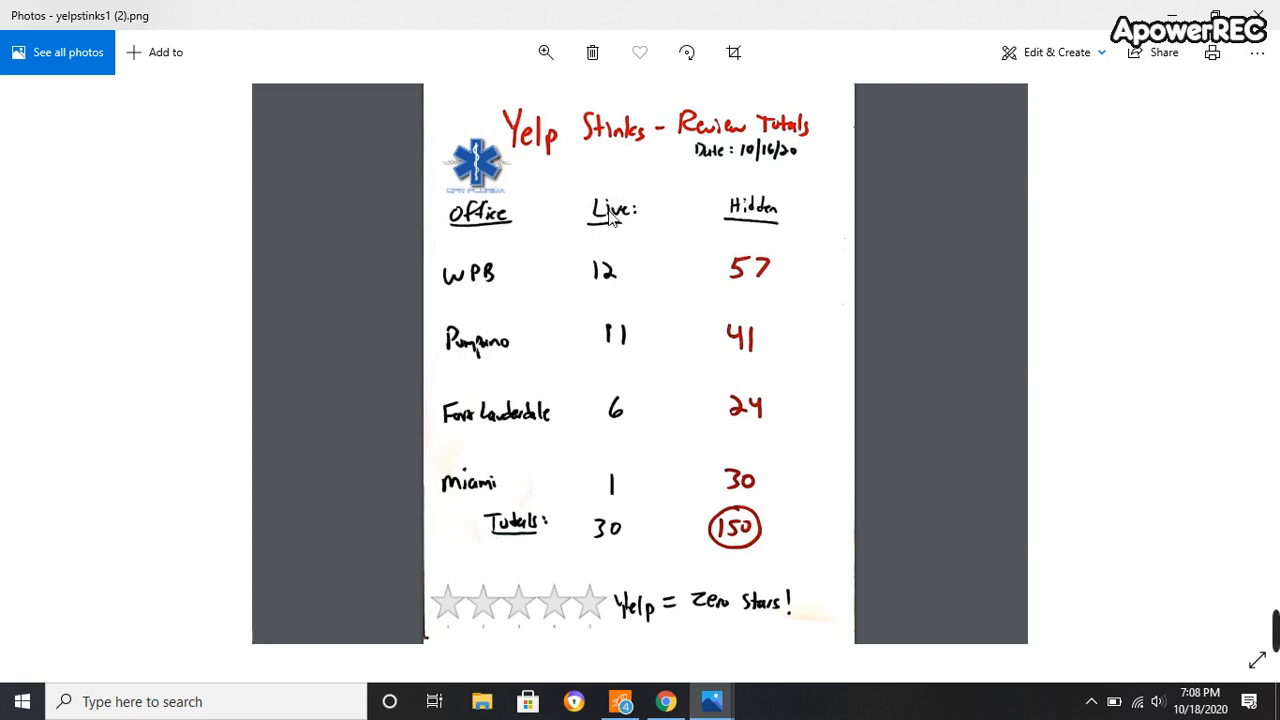
{"action": "mouse_move", "coordinate": [750, 272]}
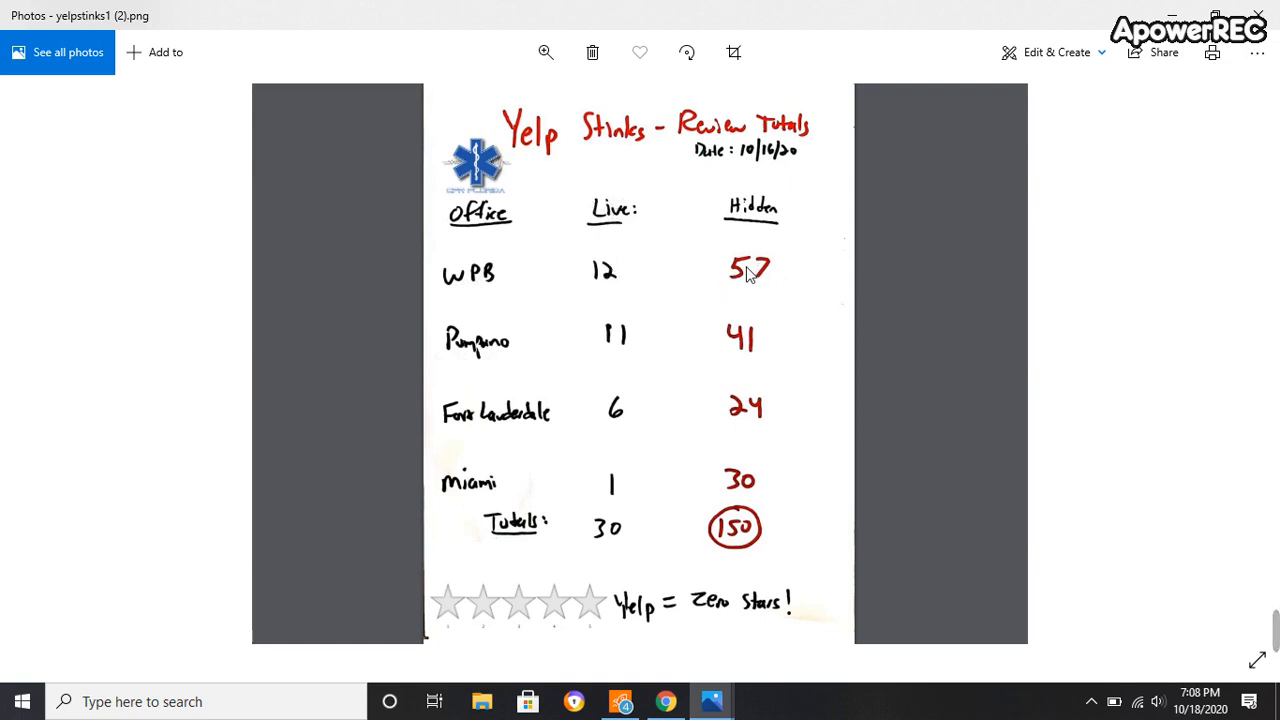
{"action": "mouse_move", "coordinate": [616, 252]}
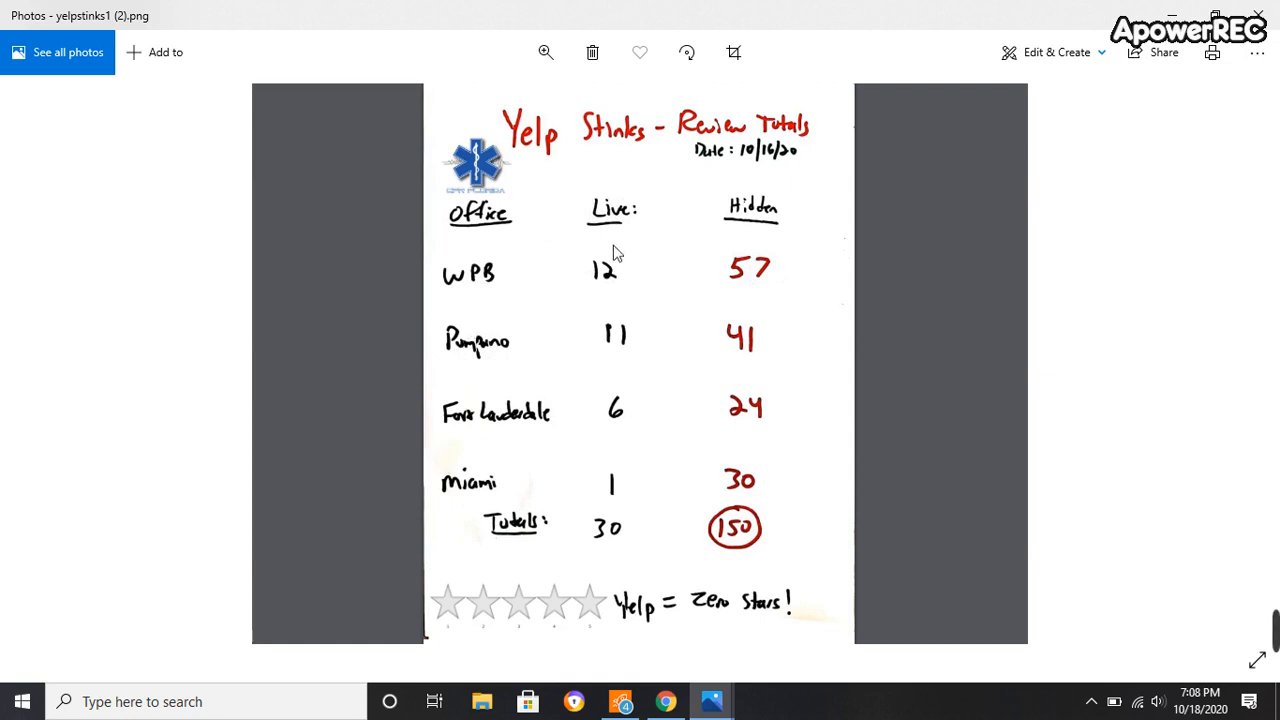
{"action": "mouse_move", "coordinate": [622, 352]}
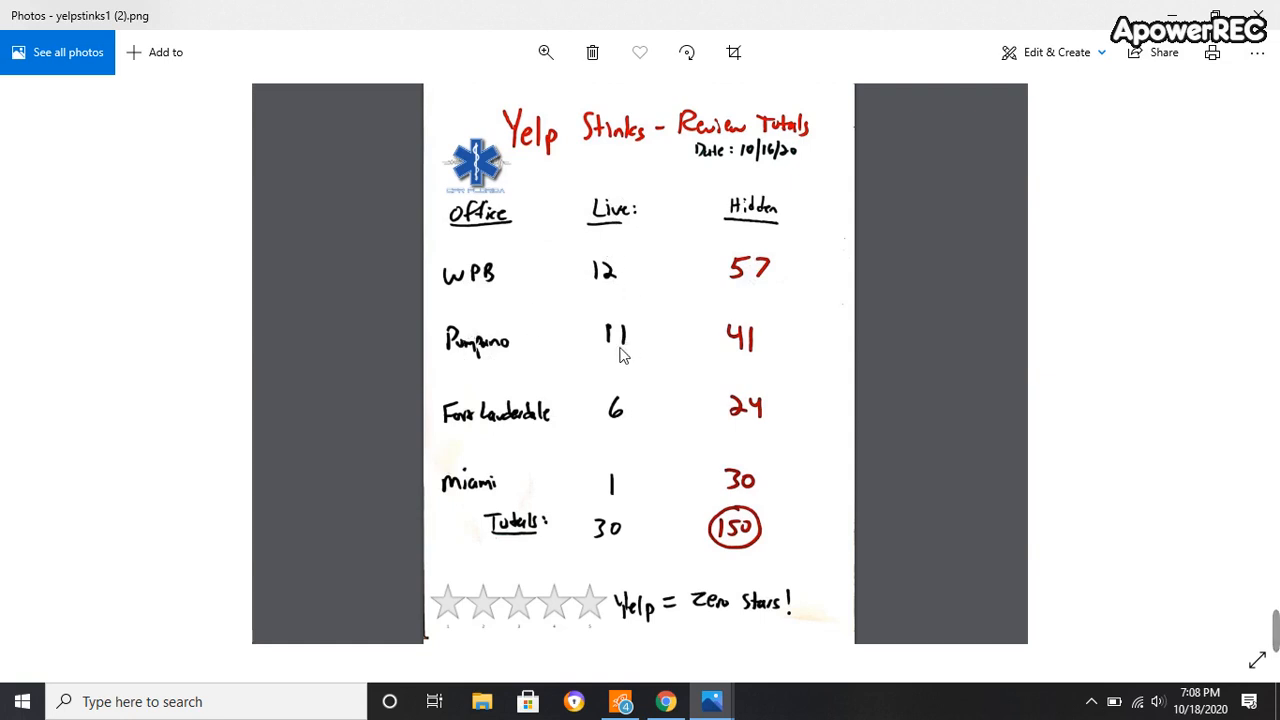
{"action": "mouse_move", "coordinate": [732, 376]}
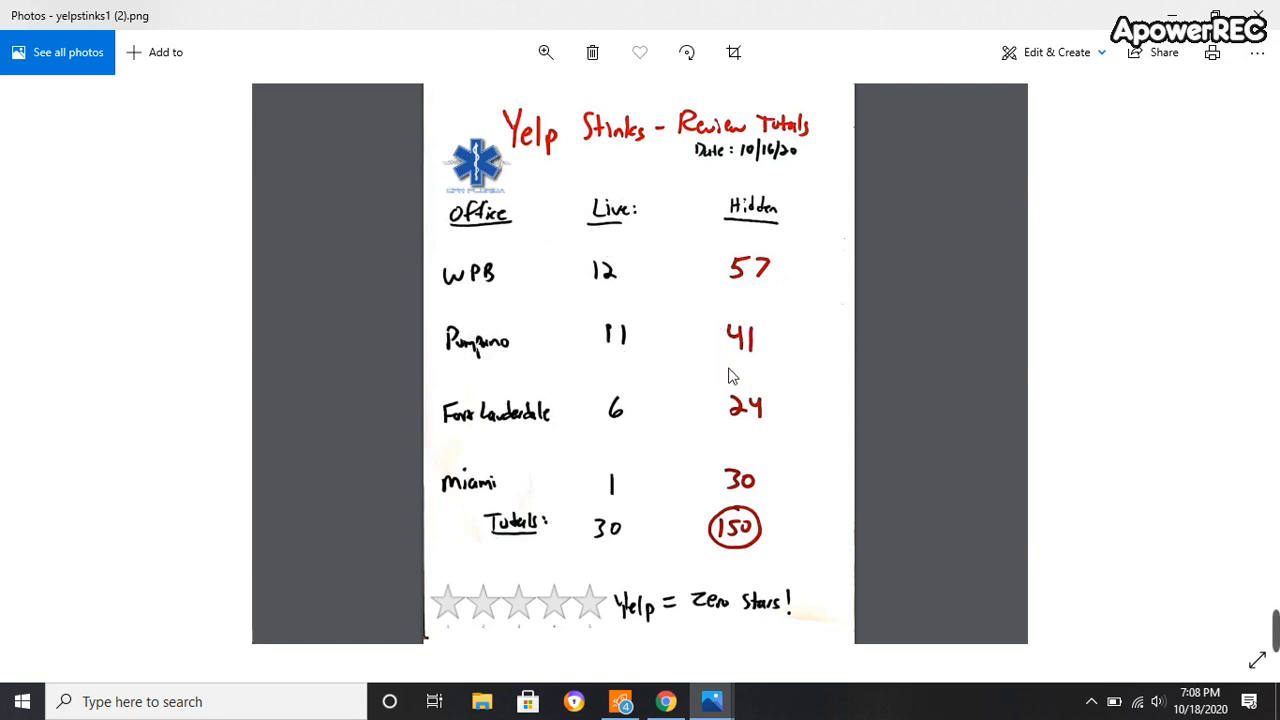
{"action": "mouse_move", "coordinate": [516, 428]}
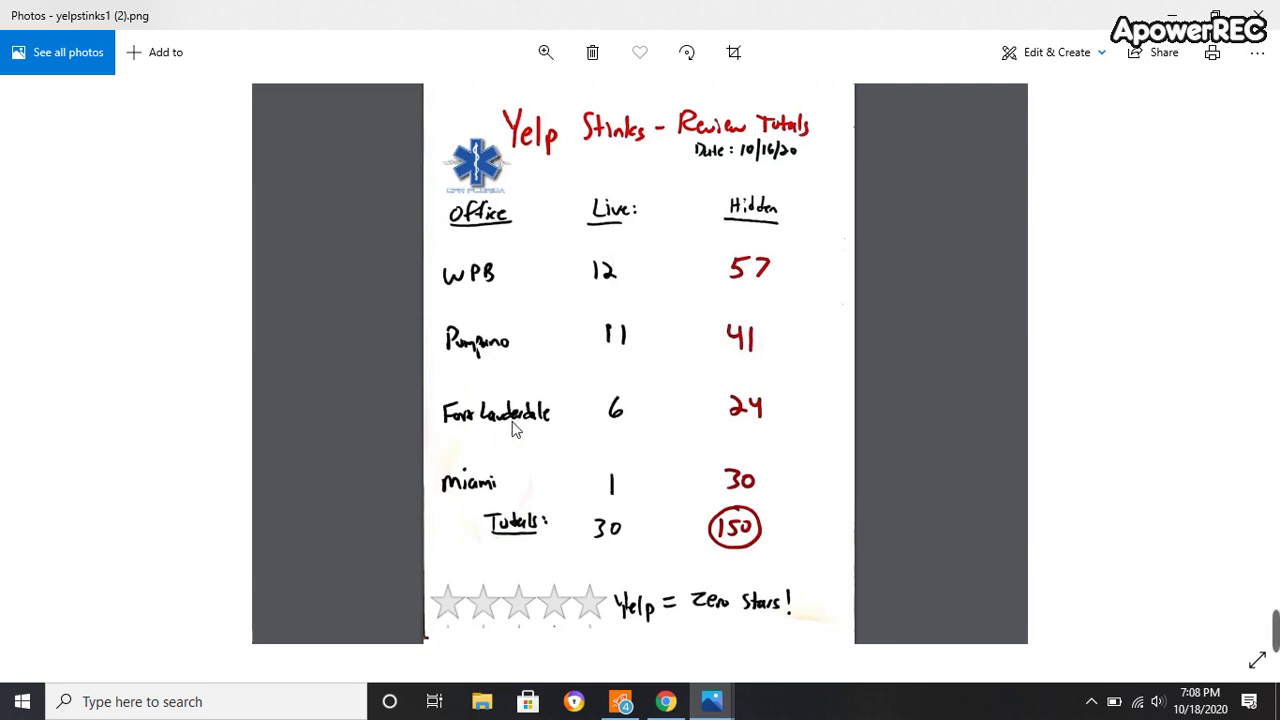
{"action": "mouse_move", "coordinate": [580, 432]}
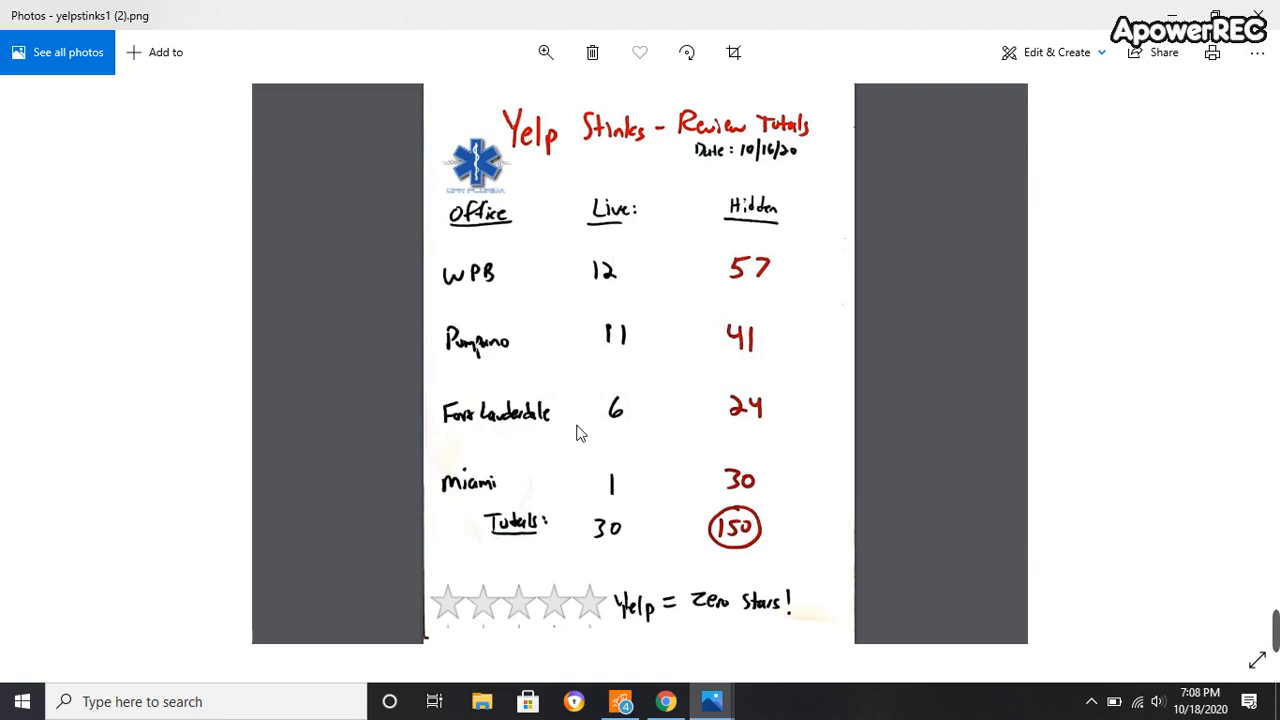
{"action": "mouse_move", "coordinate": [776, 404]}
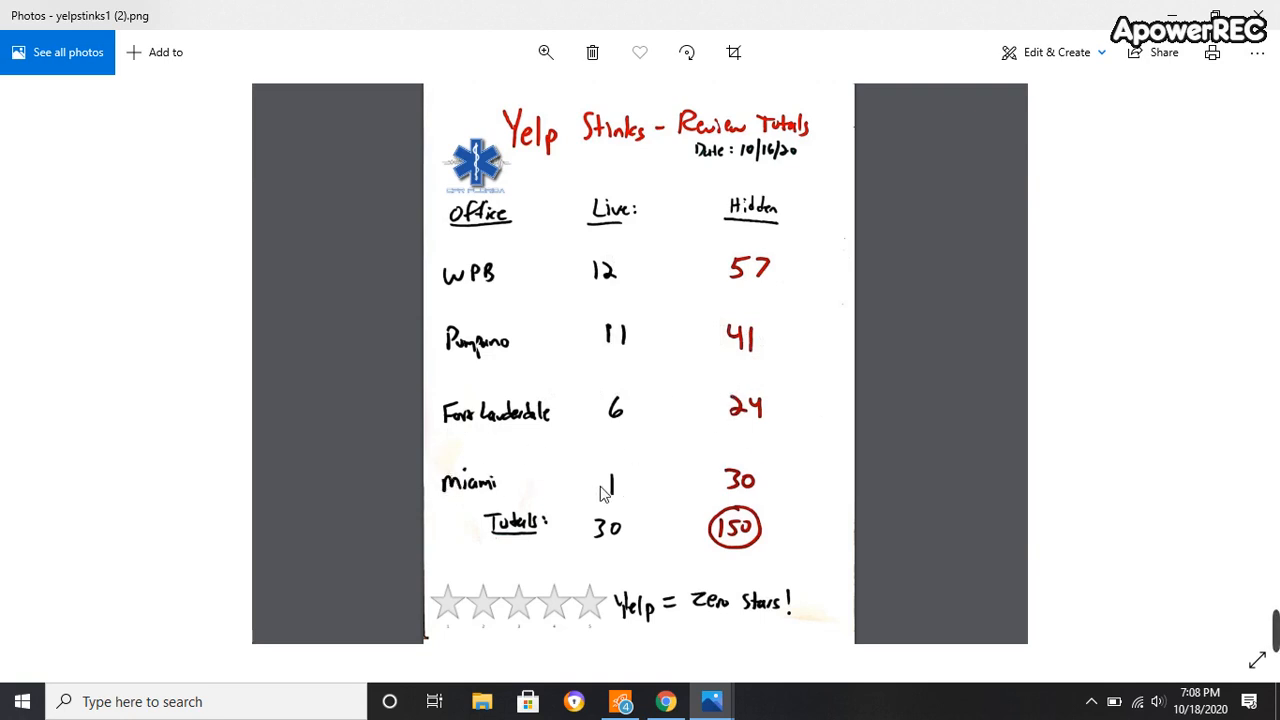
{"action": "mouse_move", "coordinate": [628, 500]}
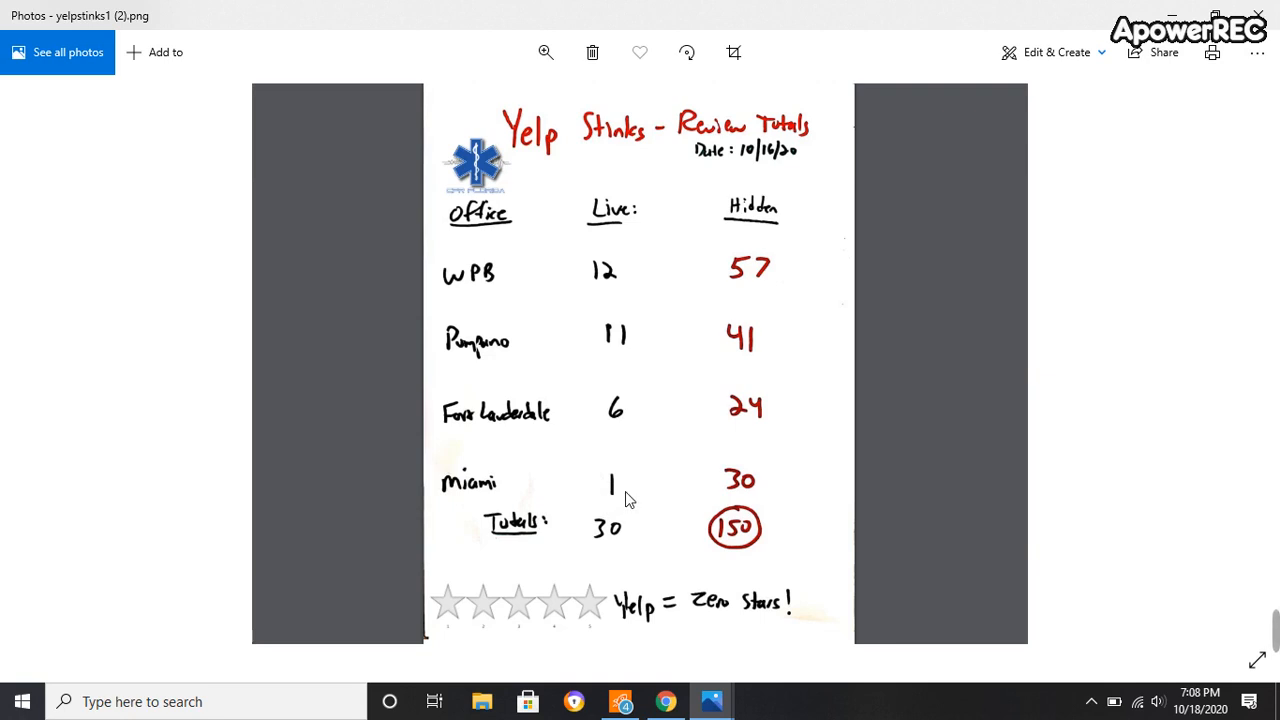
{"action": "mouse_move", "coordinate": [622, 476]}
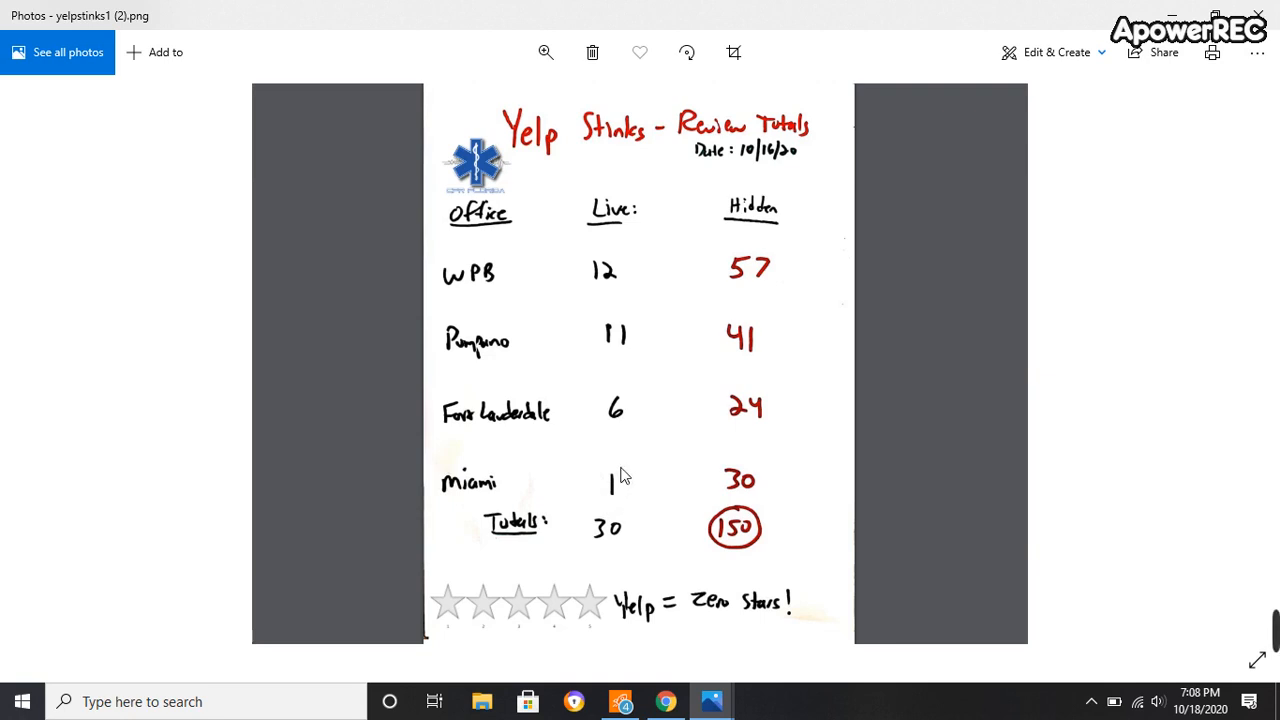
{"action": "mouse_move", "coordinate": [614, 254]}
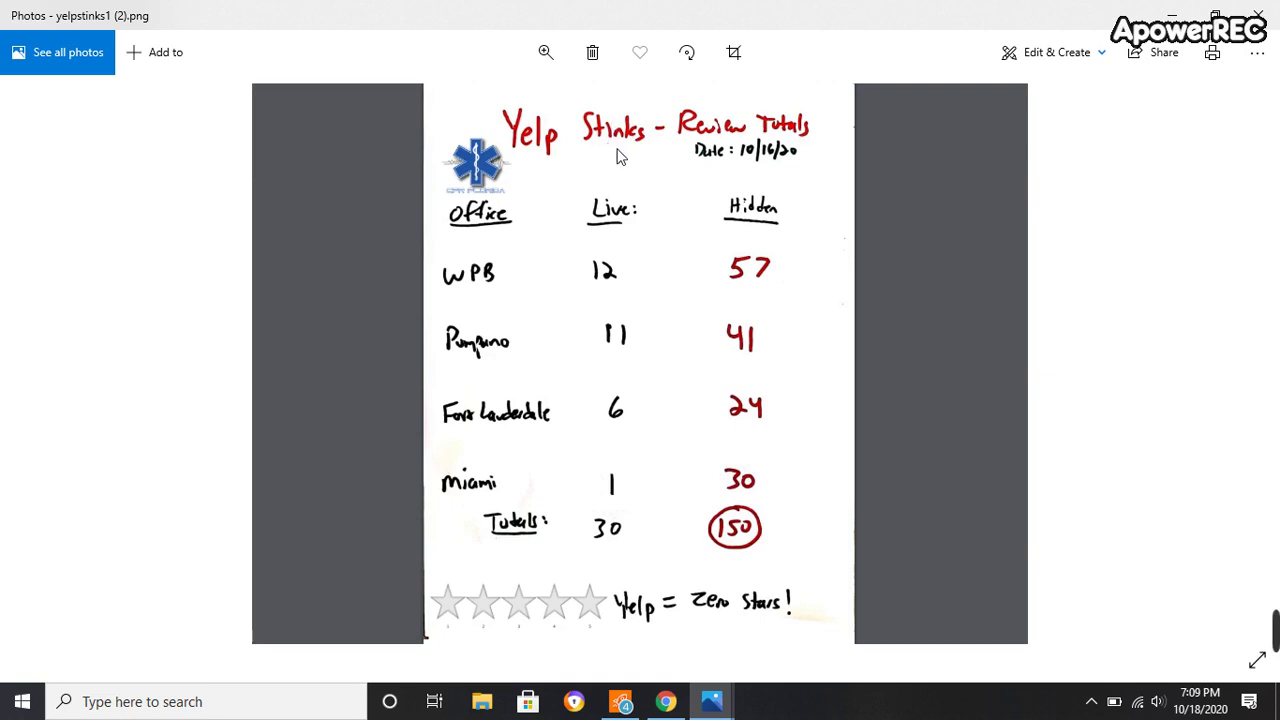
{"action": "mouse_move", "coordinate": [616, 542]}
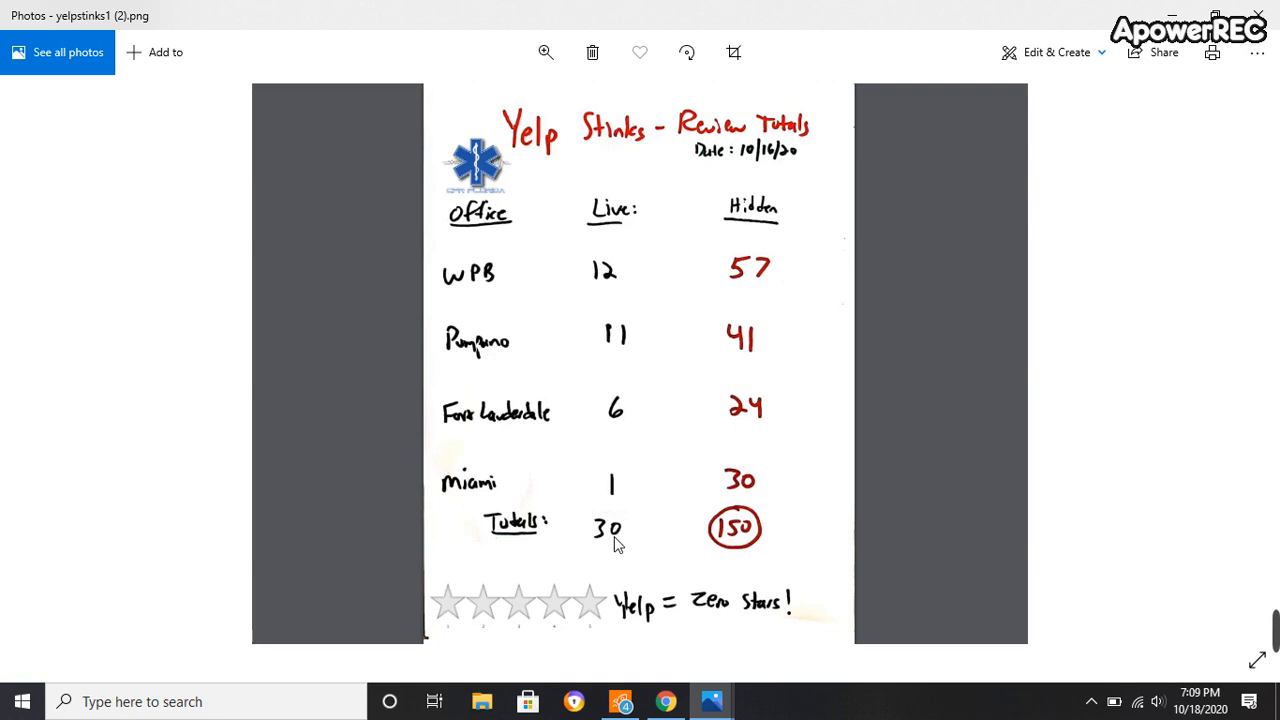
{"action": "mouse_move", "coordinate": [792, 568]}
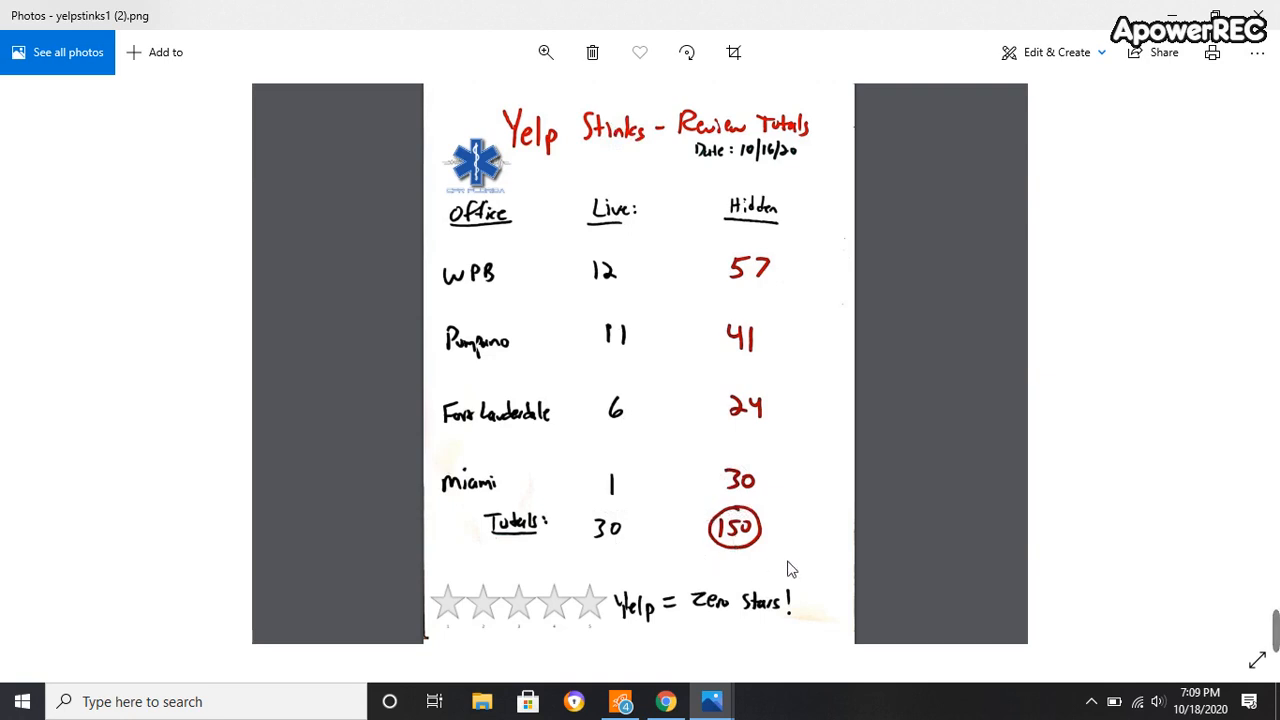
{"action": "mouse_move", "coordinate": [788, 556]}
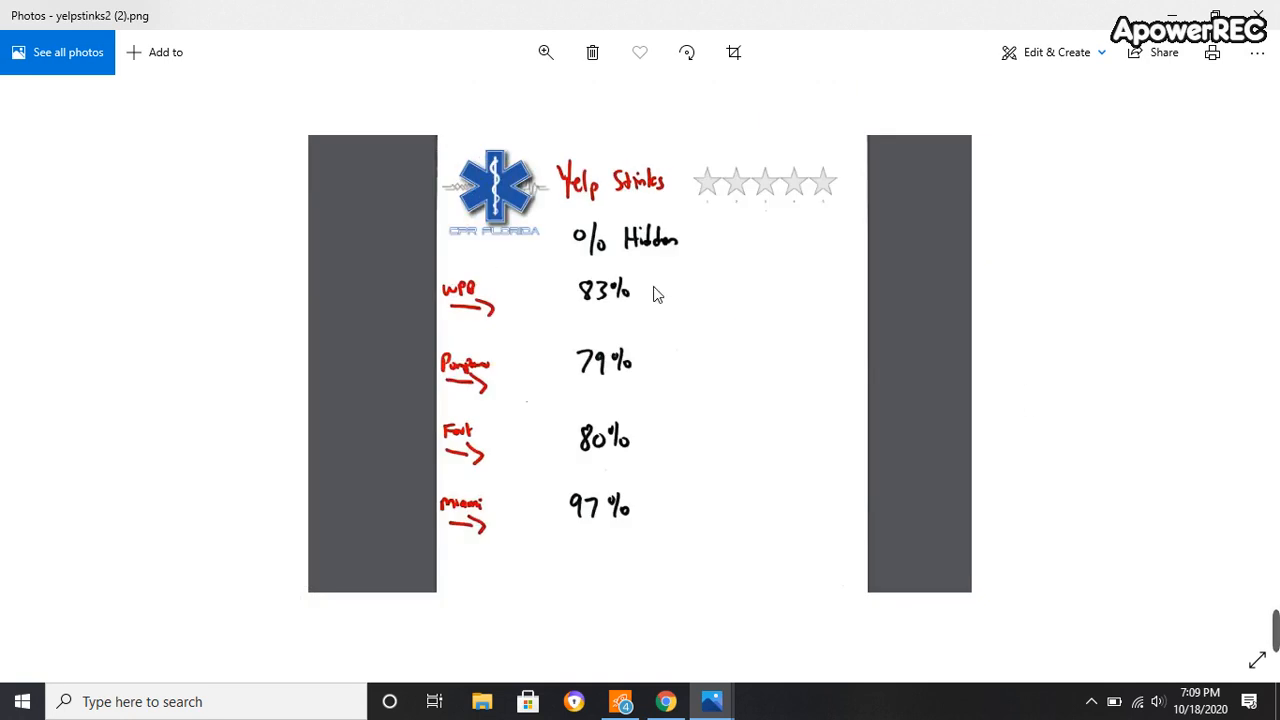
{"action": "mouse_move", "coordinate": [624, 314]}
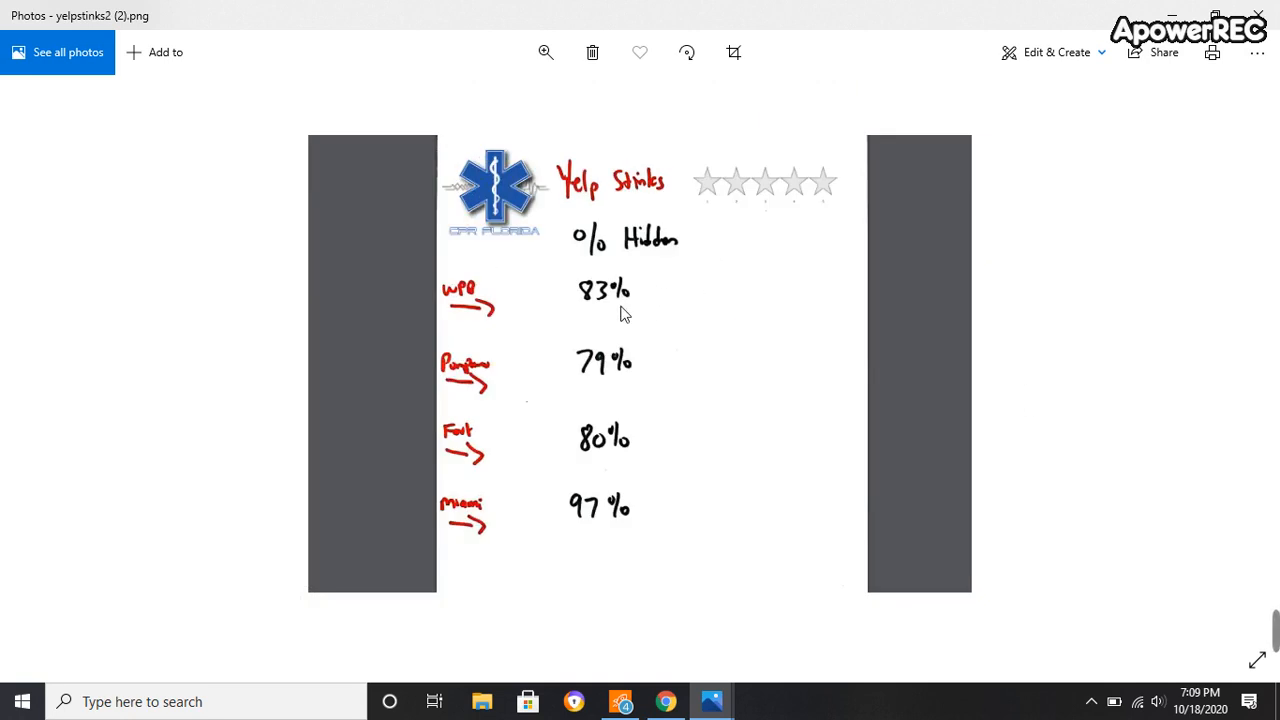
{"action": "mouse_move", "coordinate": [570, 396]}
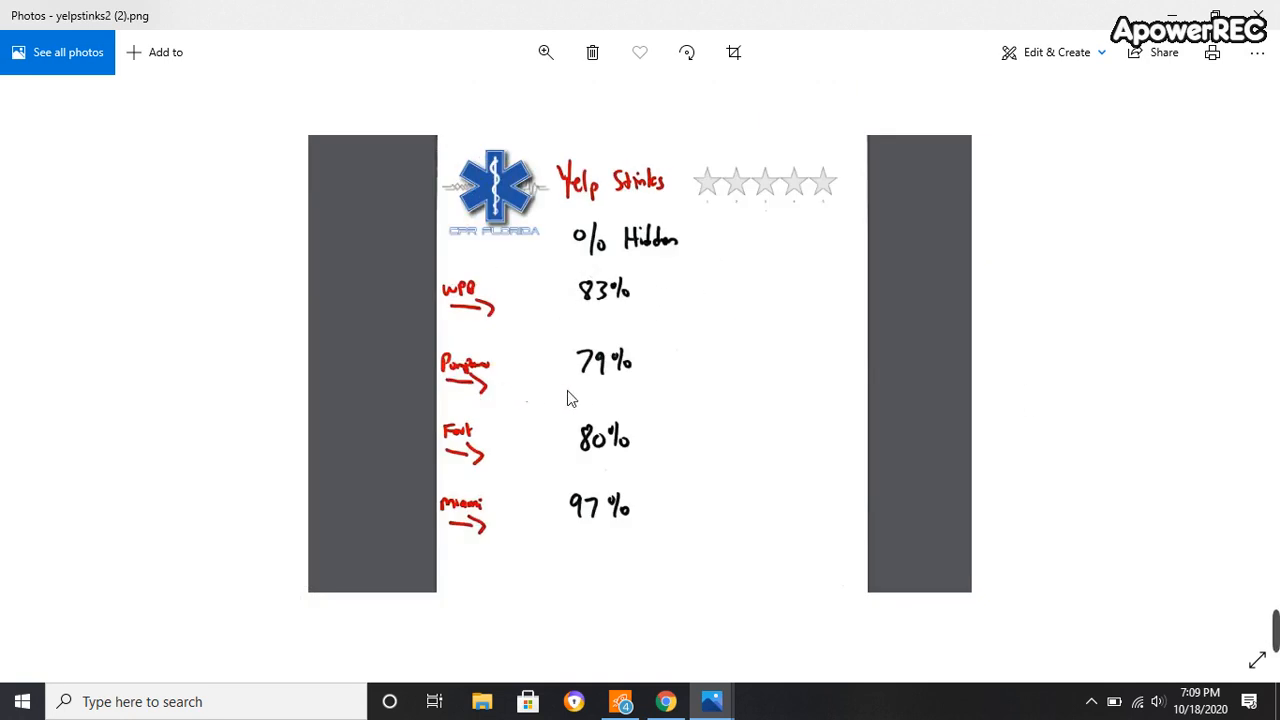
{"action": "mouse_move", "coordinate": [452, 454]}
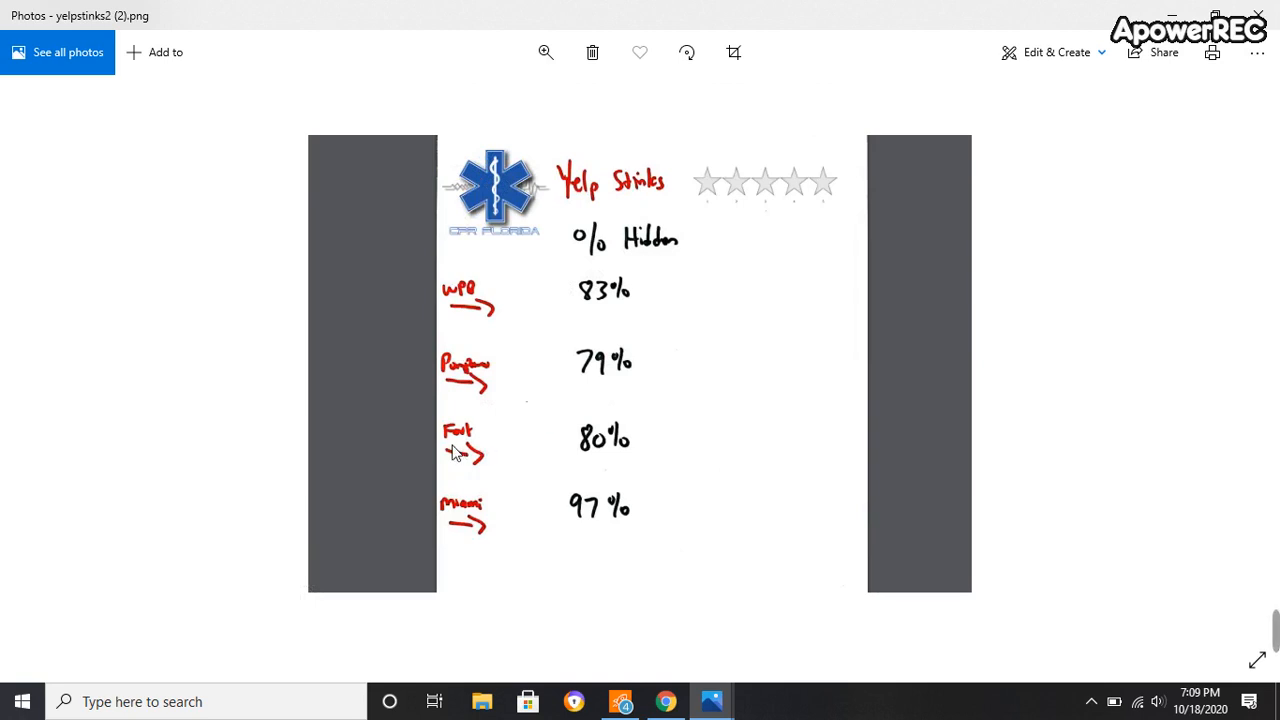
{"action": "mouse_move", "coordinate": [520, 468]}
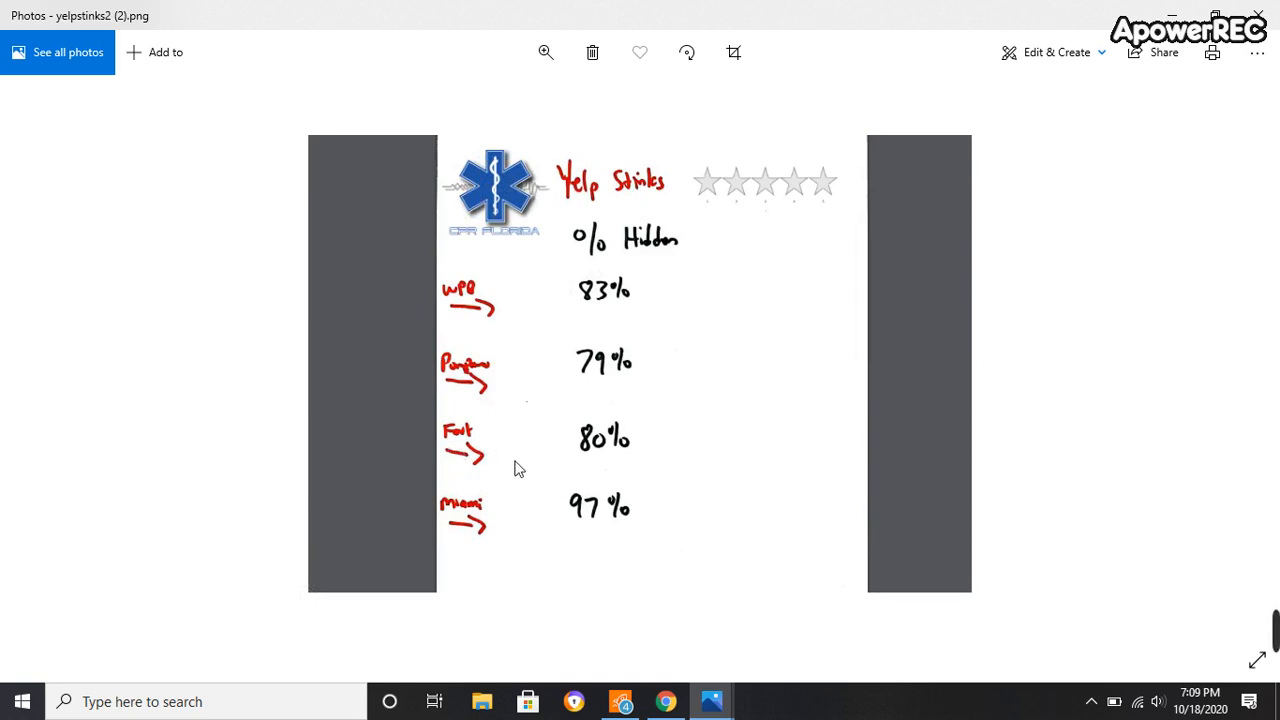
{"action": "mouse_move", "coordinate": [588, 530]}
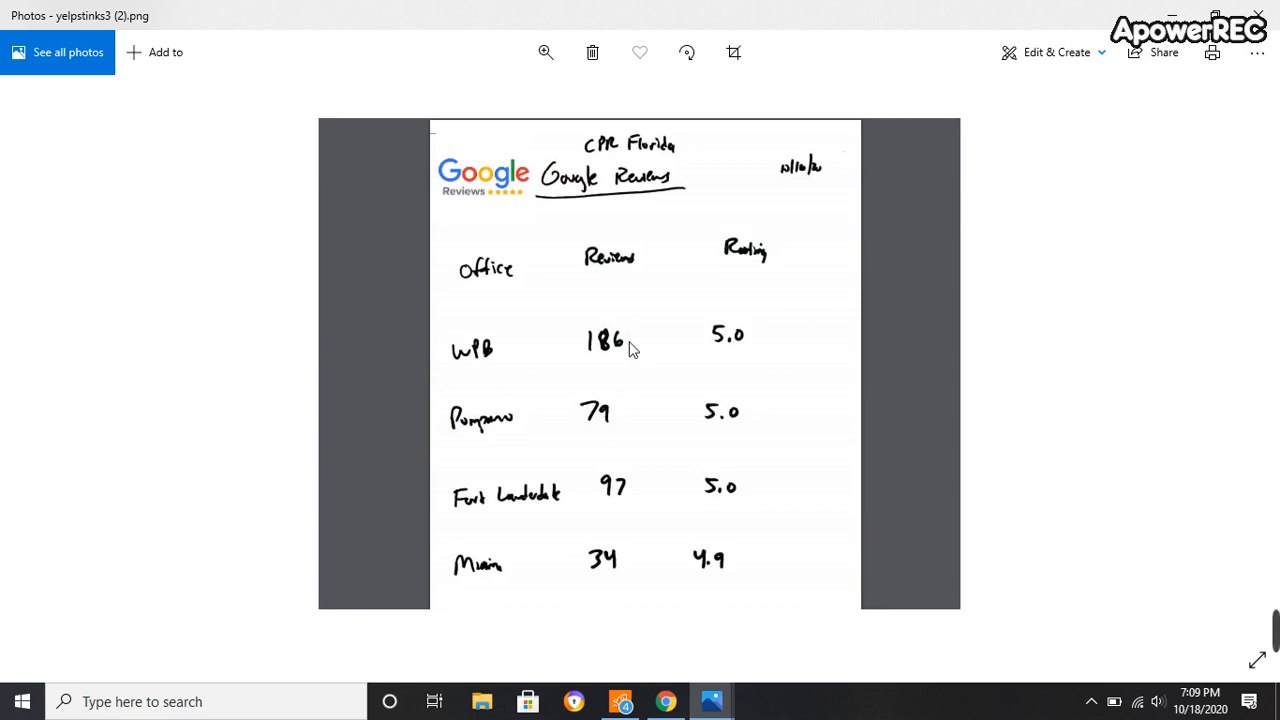
{"action": "mouse_move", "coordinate": [610, 412]}
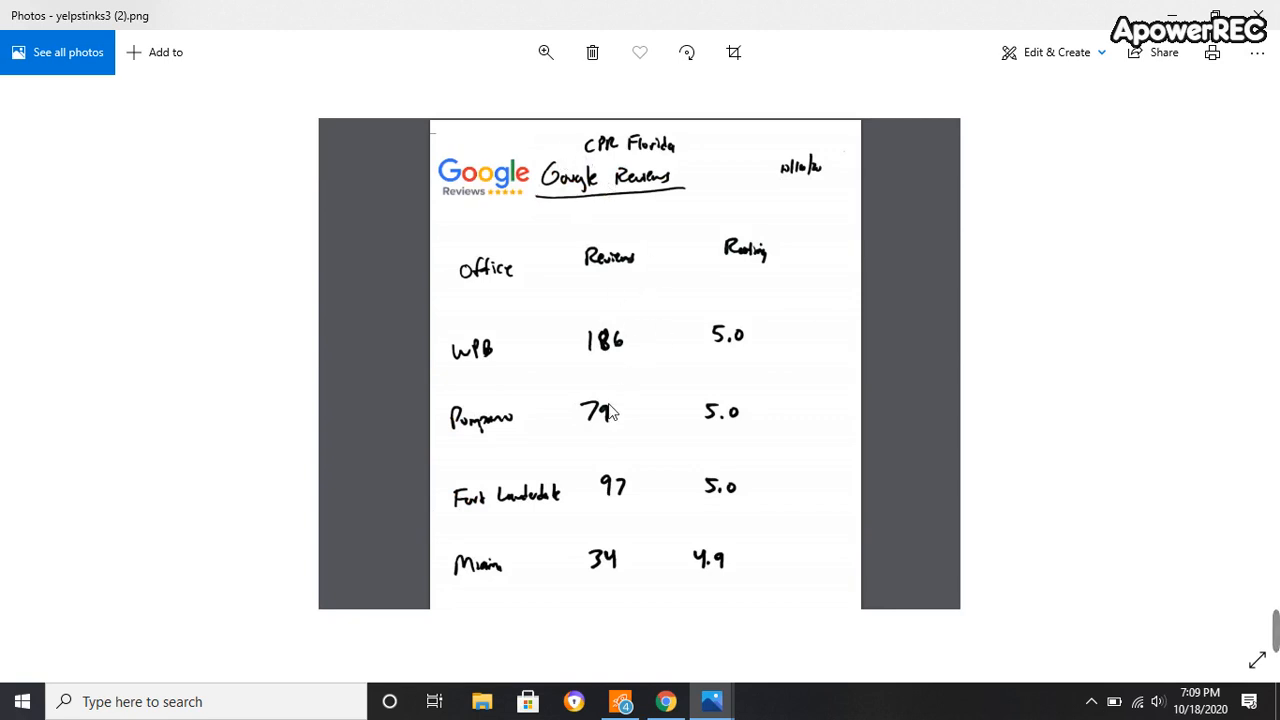
{"action": "mouse_move", "coordinate": [744, 348]}
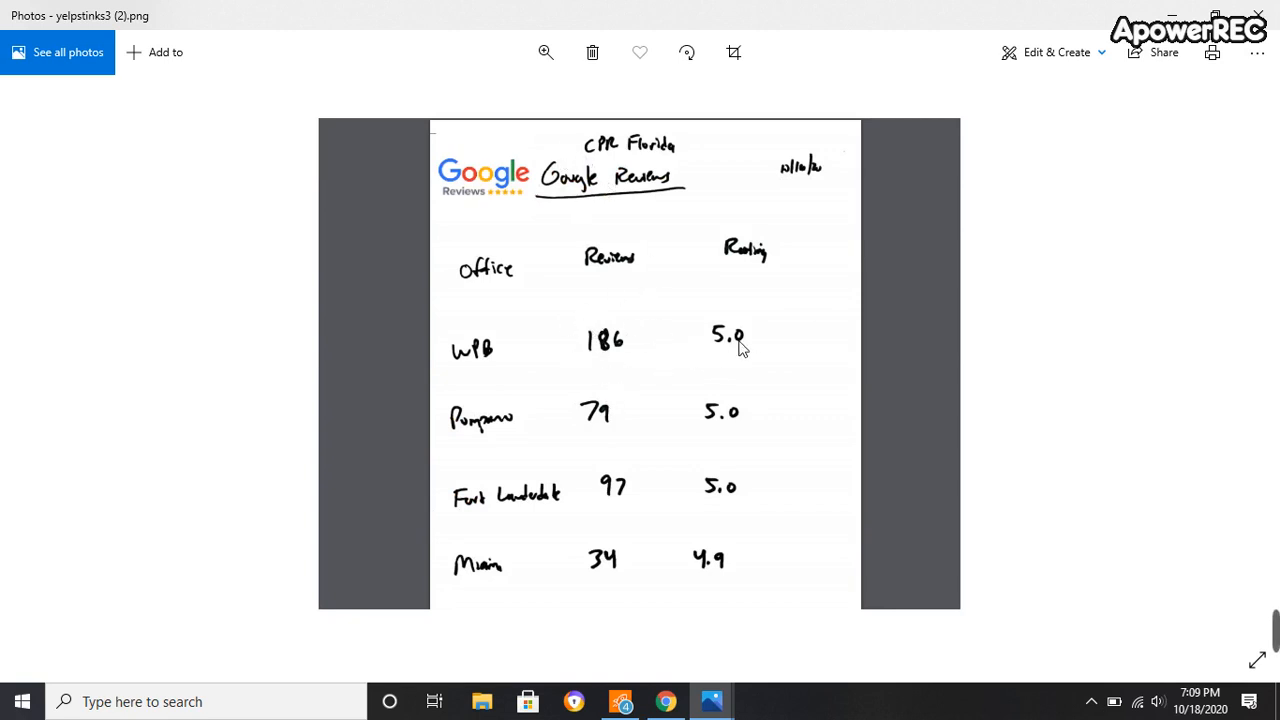
{"action": "mouse_move", "coordinate": [608, 440]}
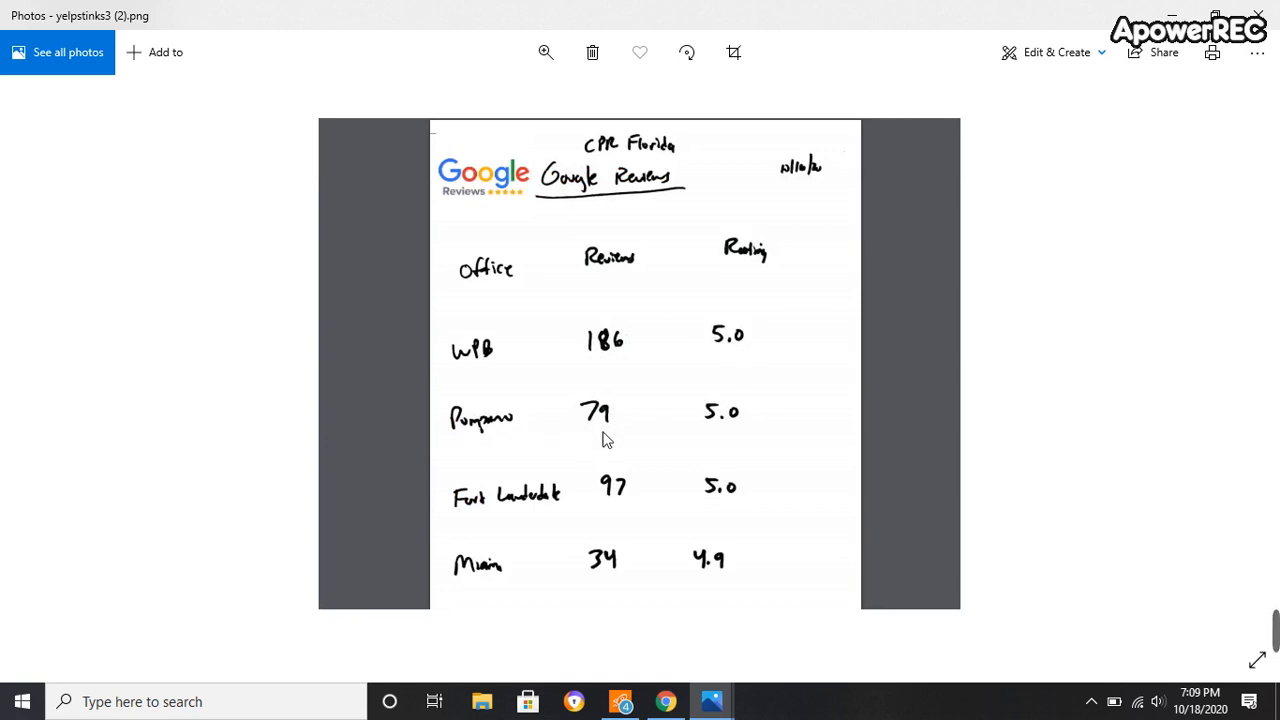
{"action": "mouse_move", "coordinate": [624, 456]}
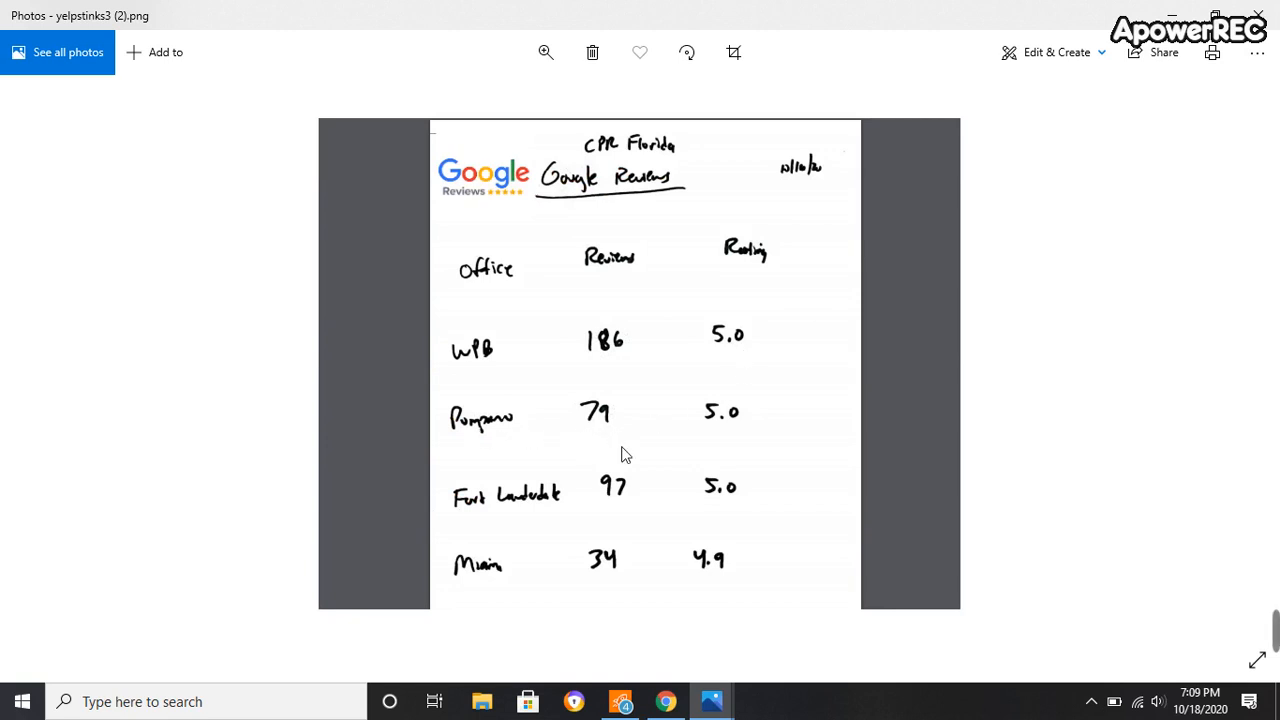
{"action": "mouse_move", "coordinate": [520, 514]}
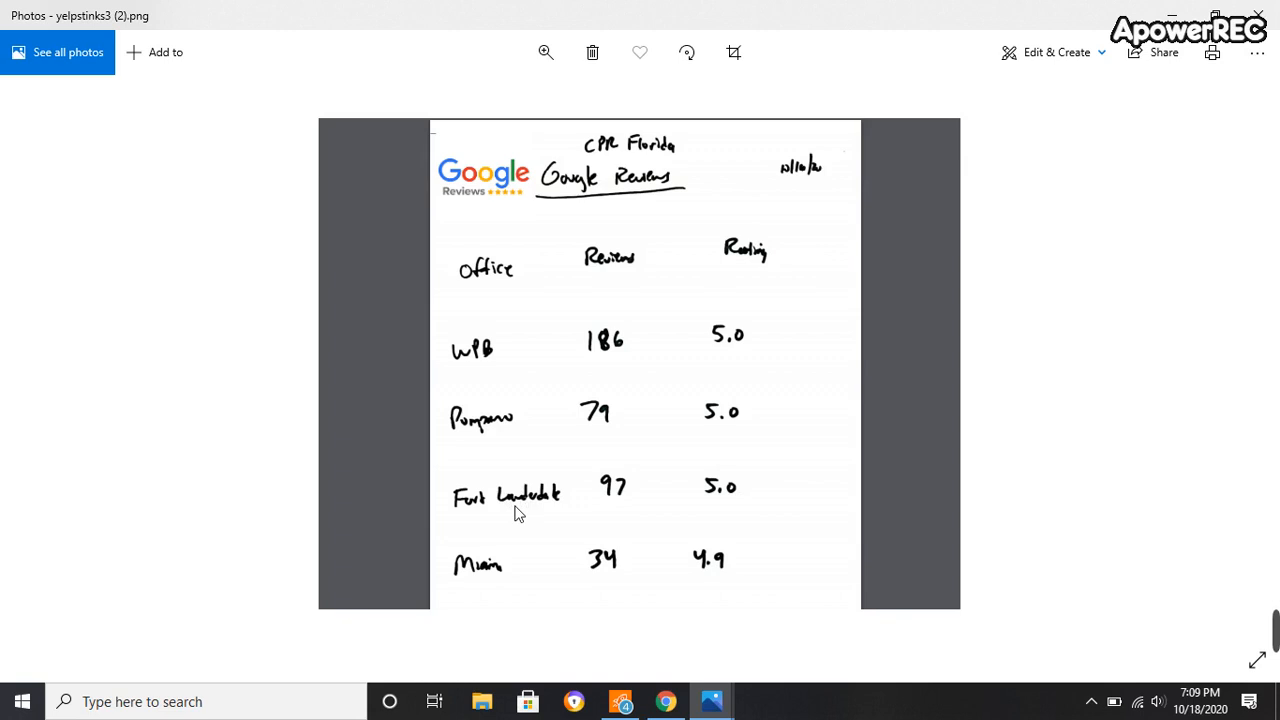
{"action": "mouse_move", "coordinate": [752, 508]}
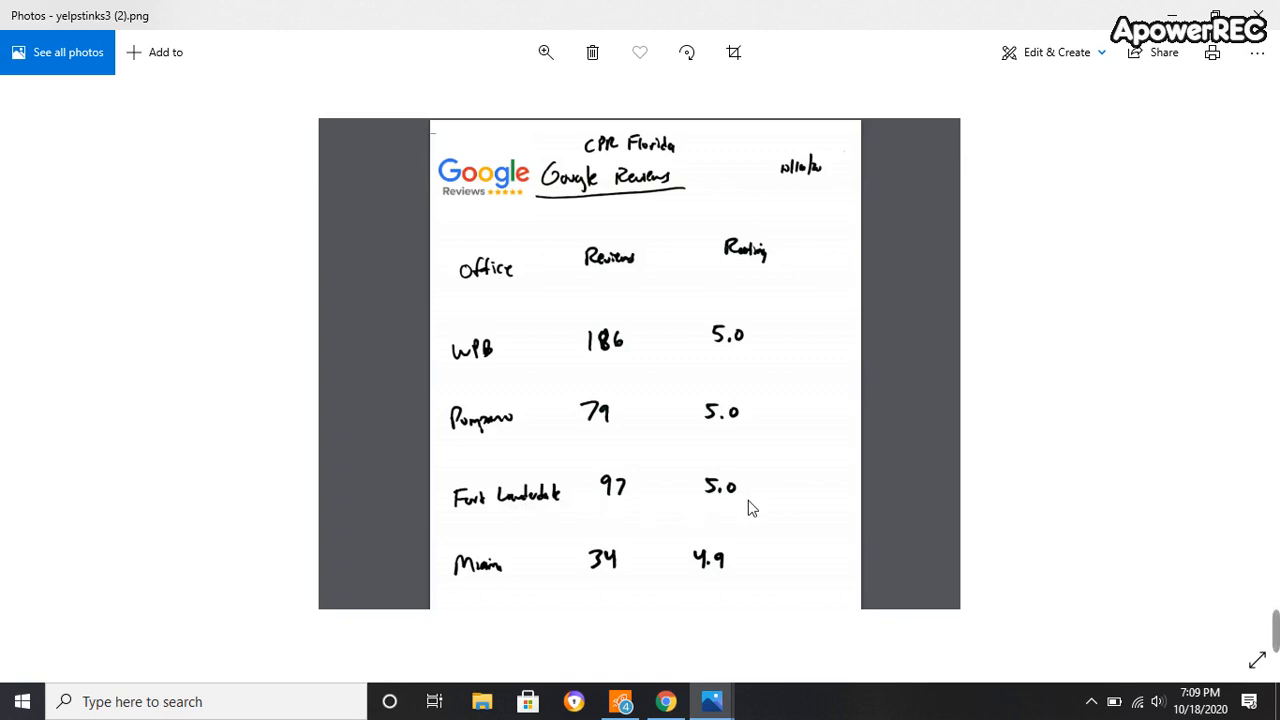
{"action": "mouse_move", "coordinate": [616, 536]}
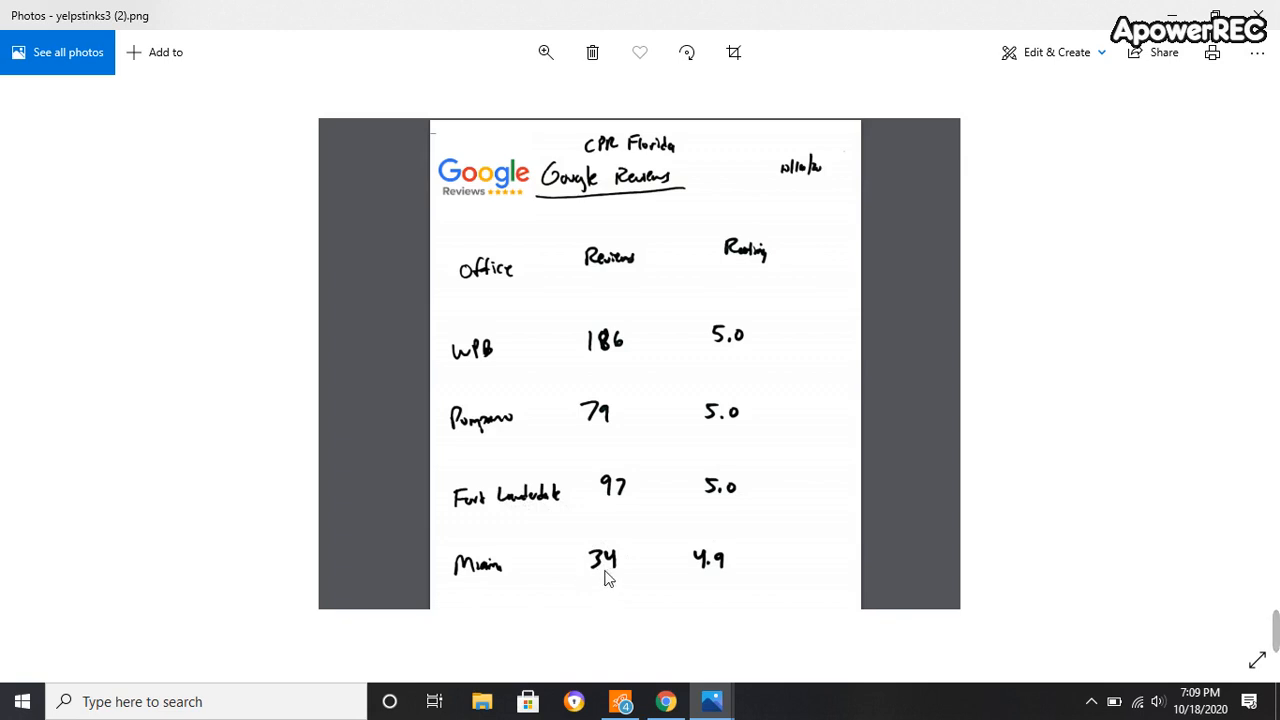
{"action": "mouse_move", "coordinate": [1188, 48]}
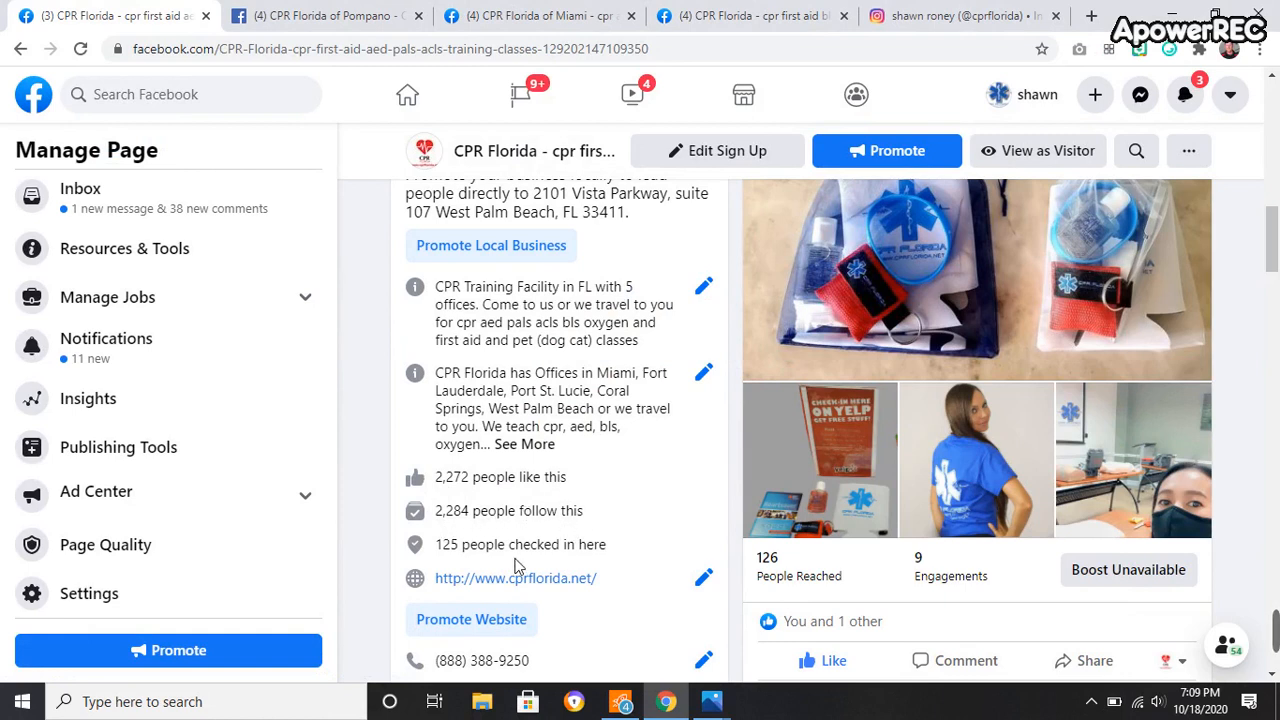
Read the Pompano page's likes, follows and 26 check-ins, then move to the Miami page
{"action": "left_click", "coordinate": [320, 18]}
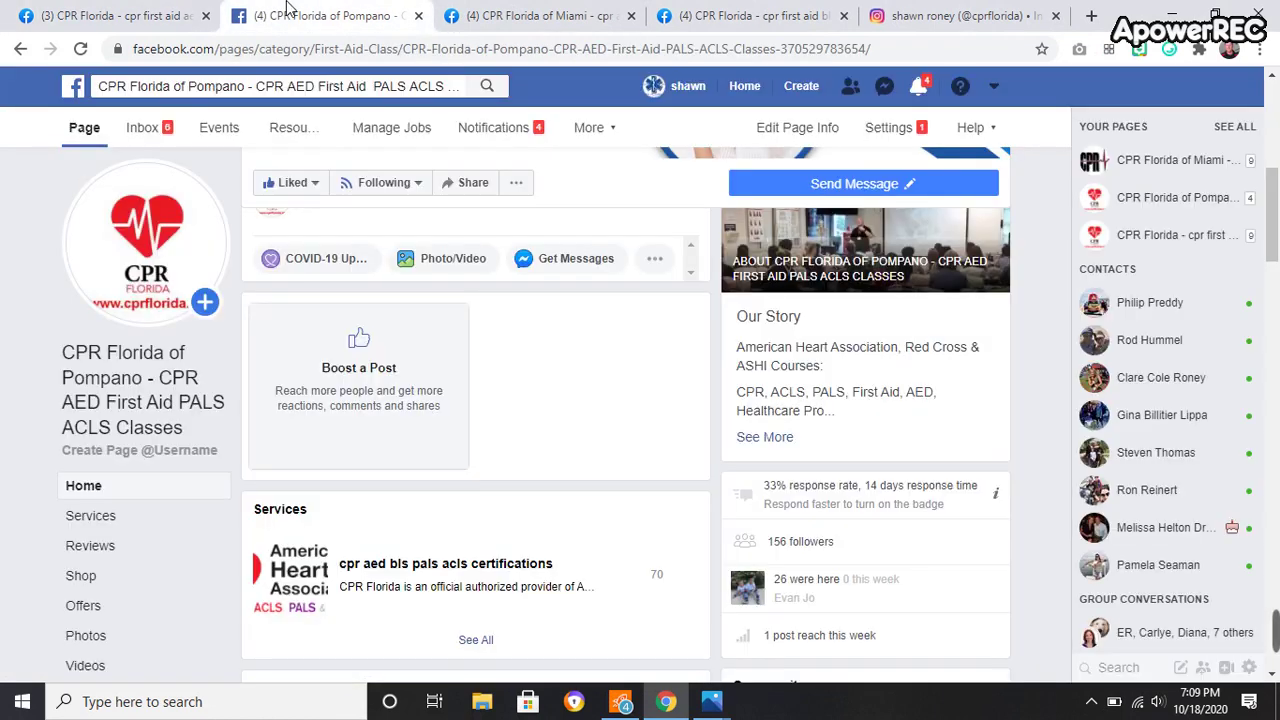
{"action": "scroll", "scroll_direction": "down", "scroll_amount": 3}
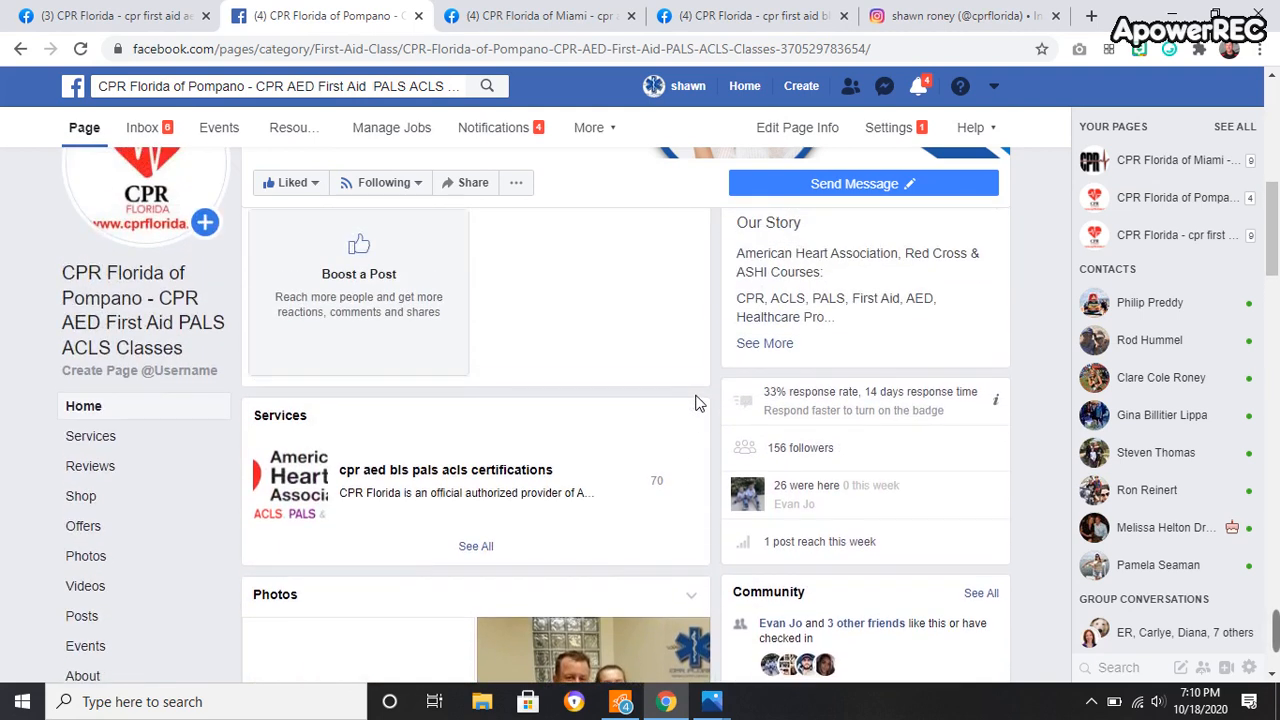
{"action": "scroll", "scroll_direction": "down", "scroll_amount": 3}
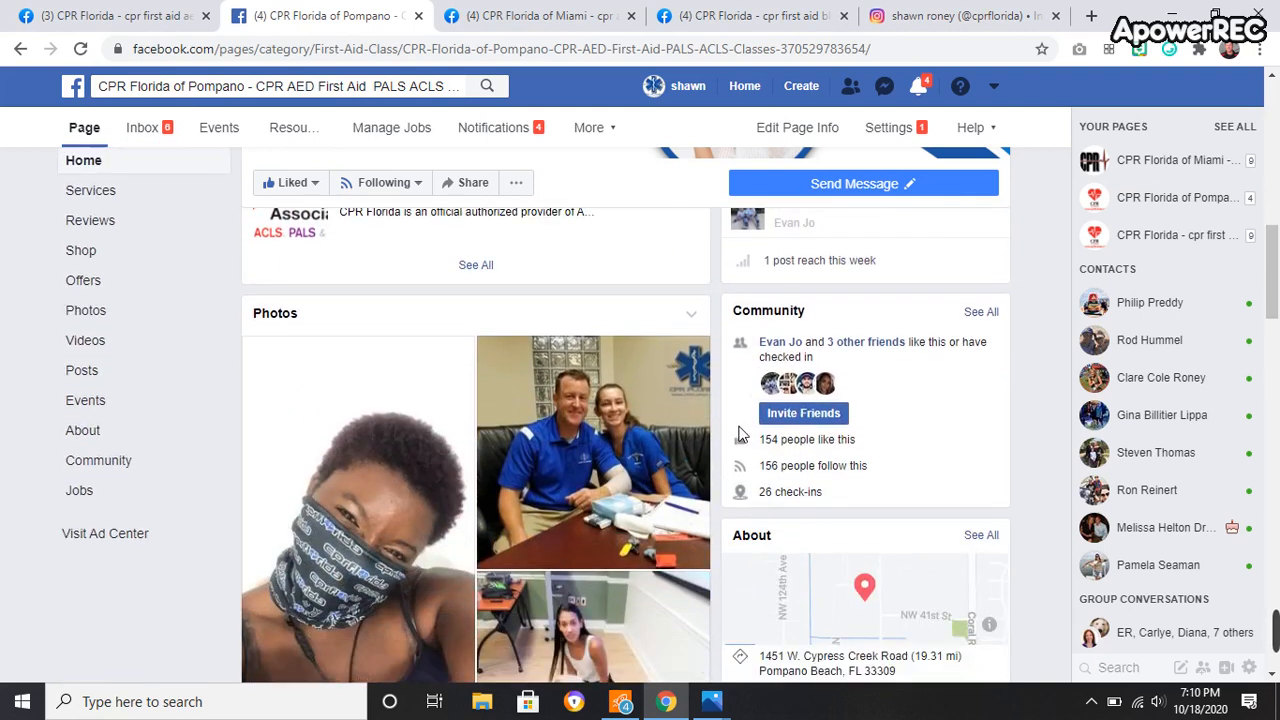
{"action": "scroll", "scroll_direction": "down", "scroll_amount": 3}
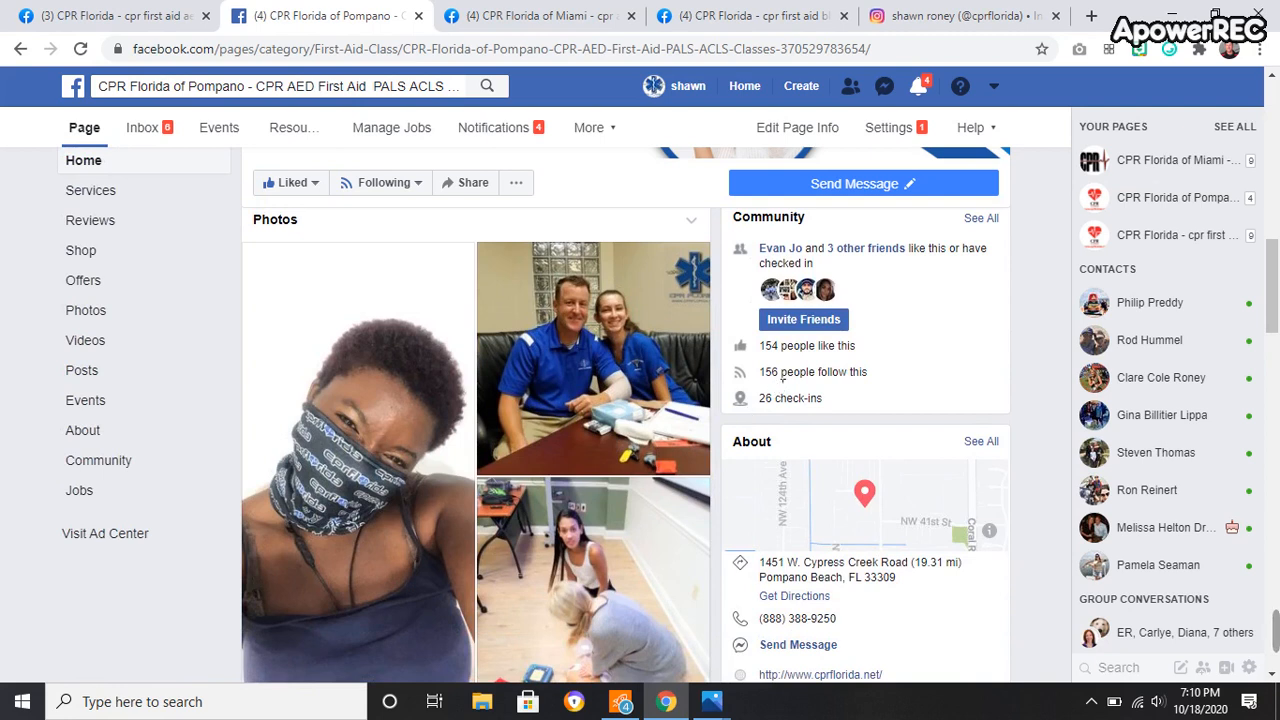
{"action": "scroll", "scroll_direction": "down", "scroll_amount": 3}
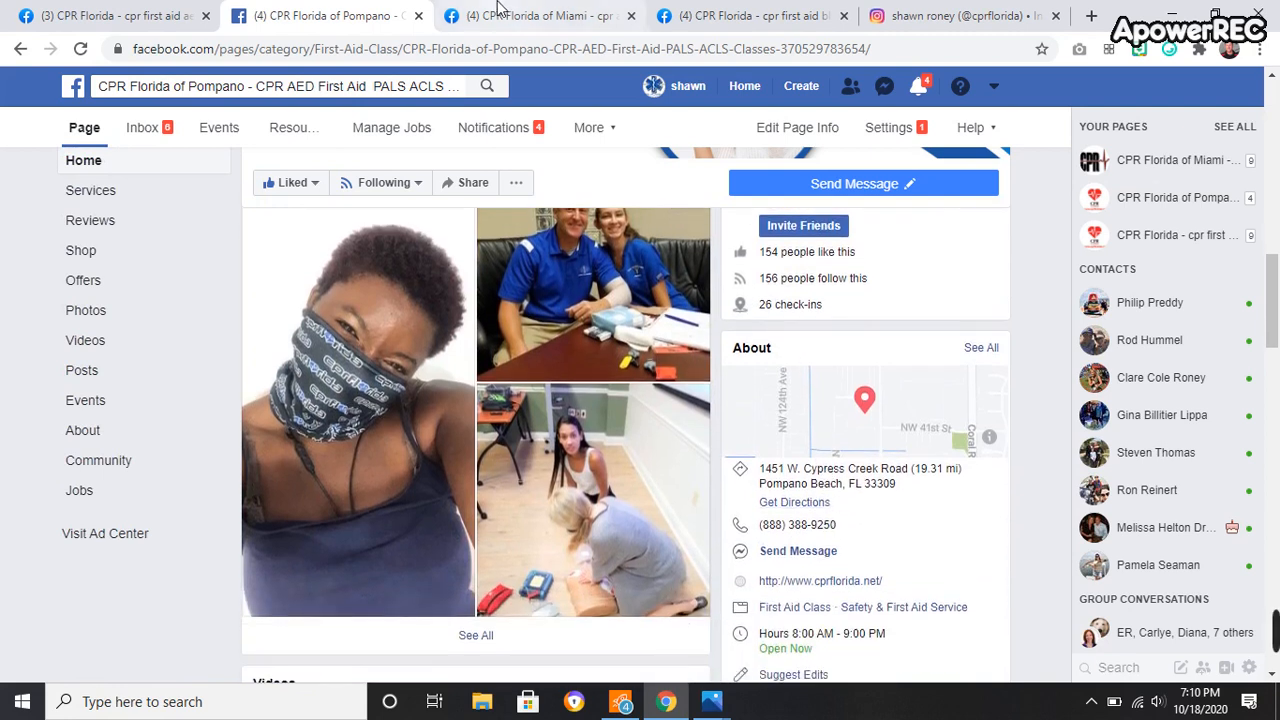
{"action": "left_click", "coordinate": [538, 16]}
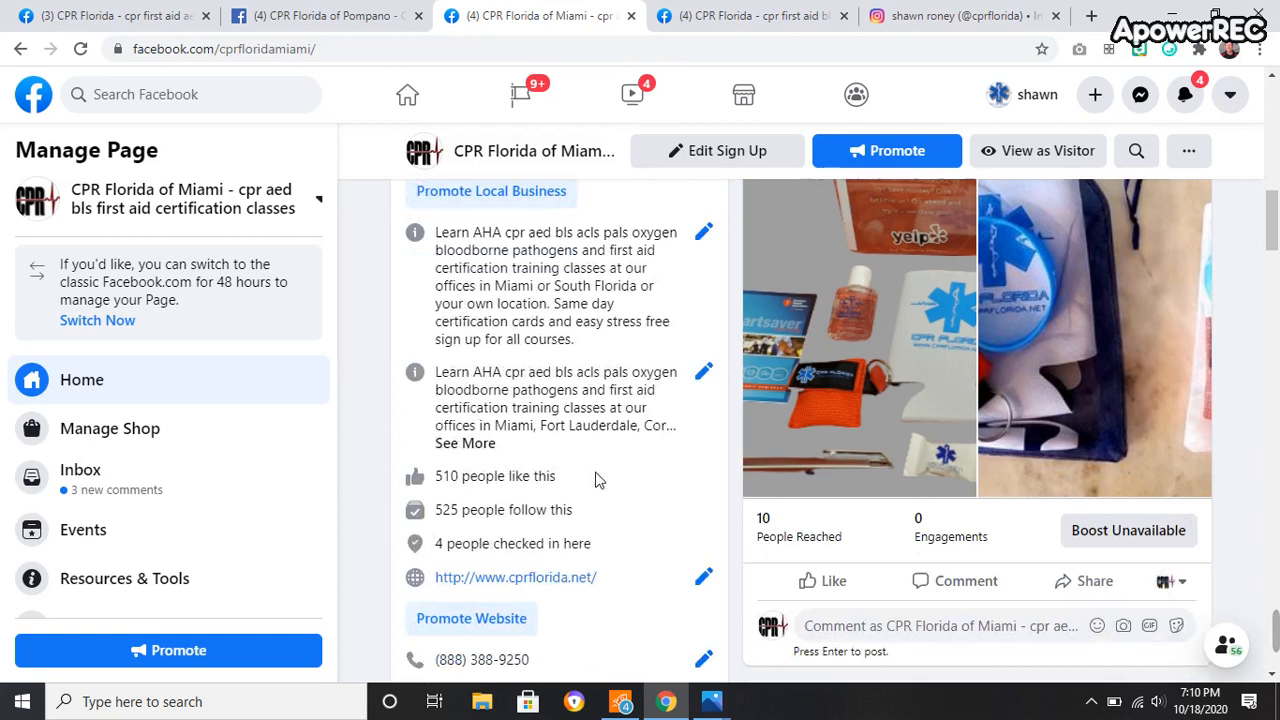
Read the Miami page's 510 likes and 4 check-ins, then move to the Fort Lauderdale page
{"action": "scroll", "scroll_direction": "down", "scroll_amount": 3}
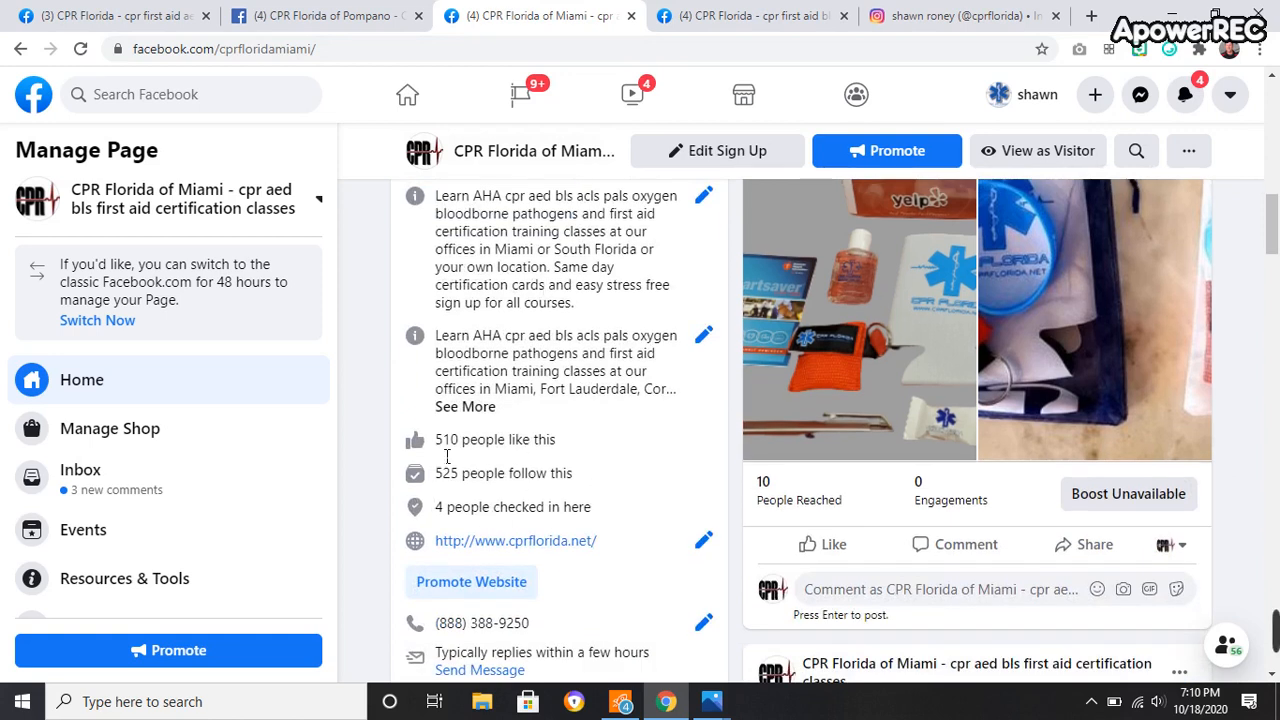
{"action": "mouse_move", "coordinate": [452, 490]}
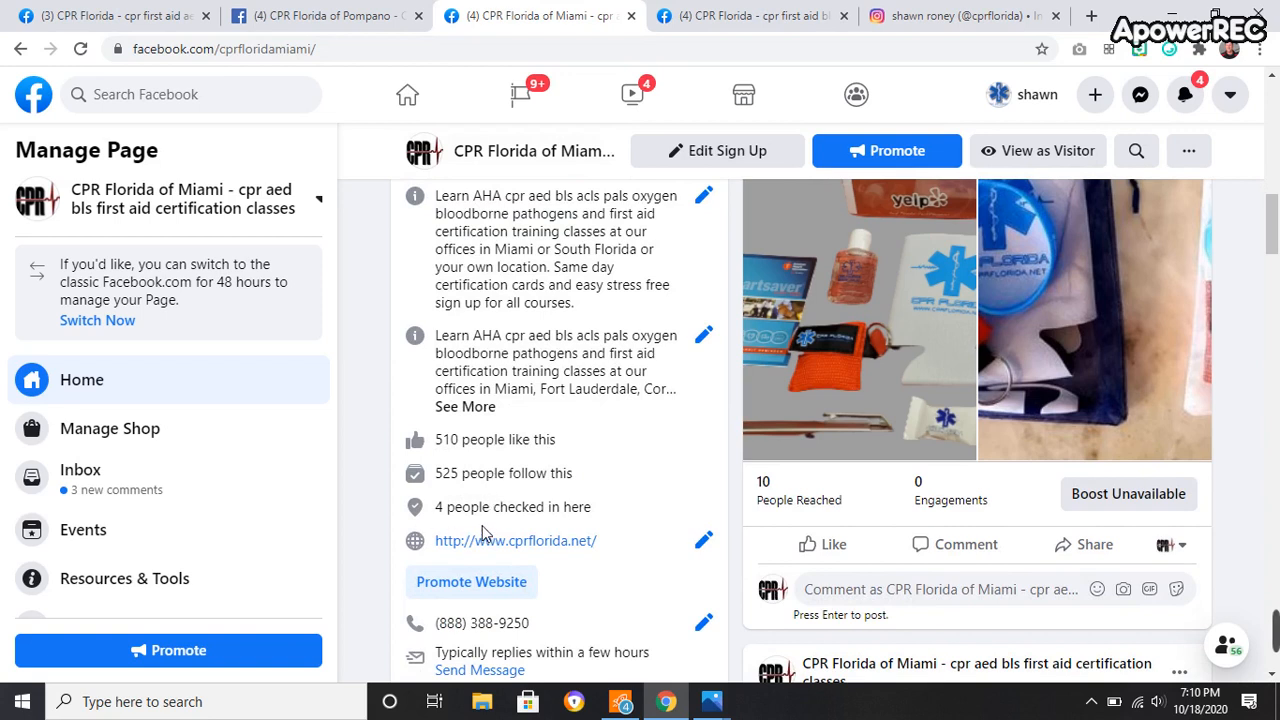
{"action": "scroll", "scroll_direction": "down", "scroll_amount": 3}
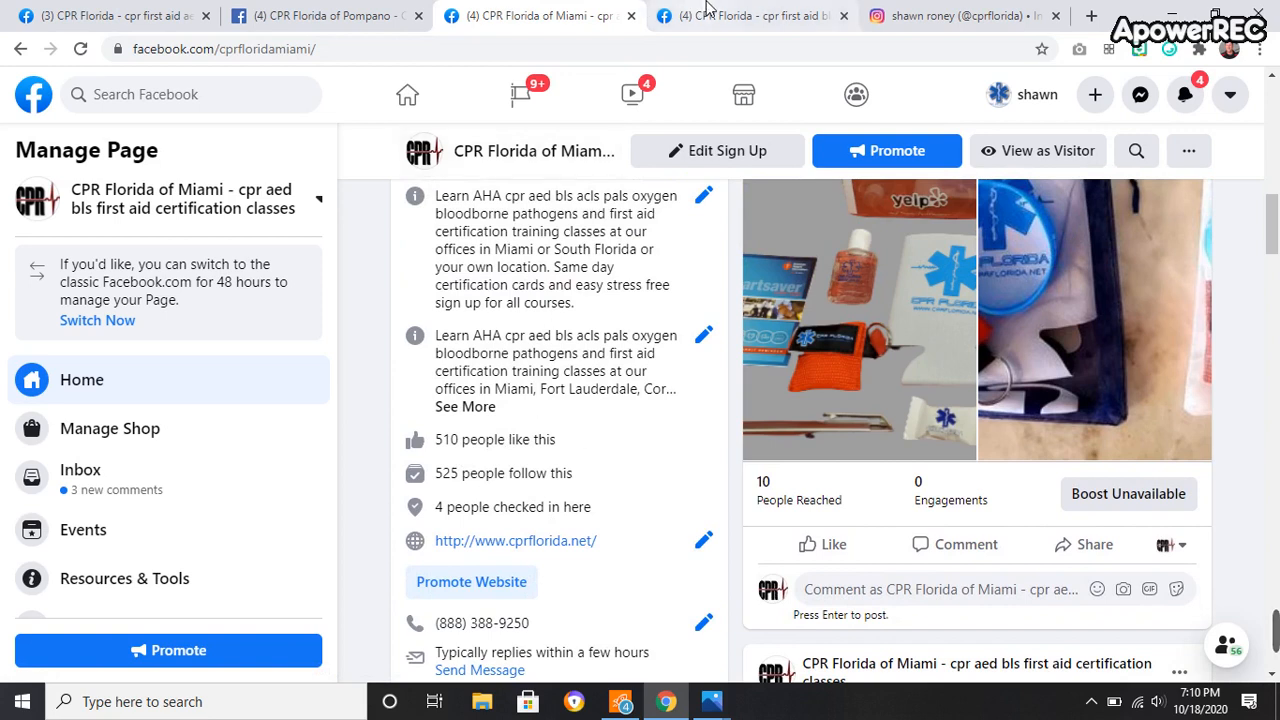
{"action": "left_click", "coordinate": [740, 16]}
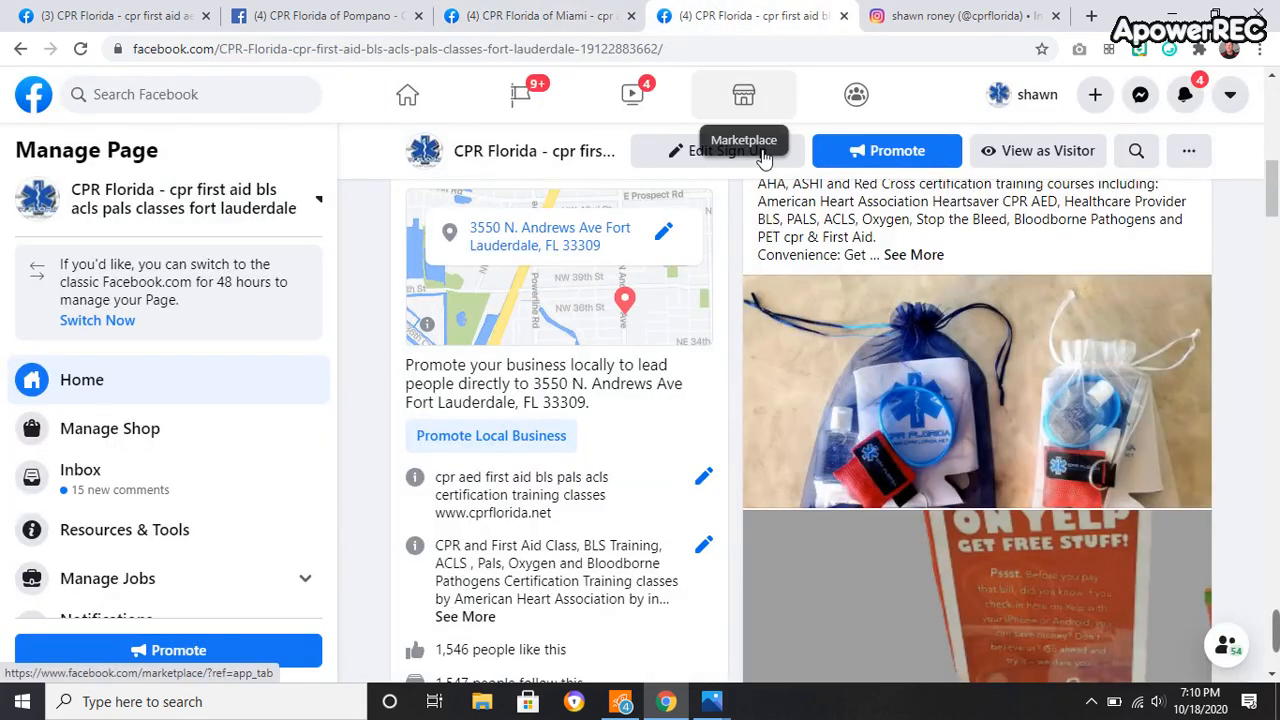
Read the Fort Lauderdale page's 1,546 likes and 41 check-ins, then go to the cprflorida Instagram profile
{"action": "scroll", "scroll_direction": "down", "scroll_amount": 3}
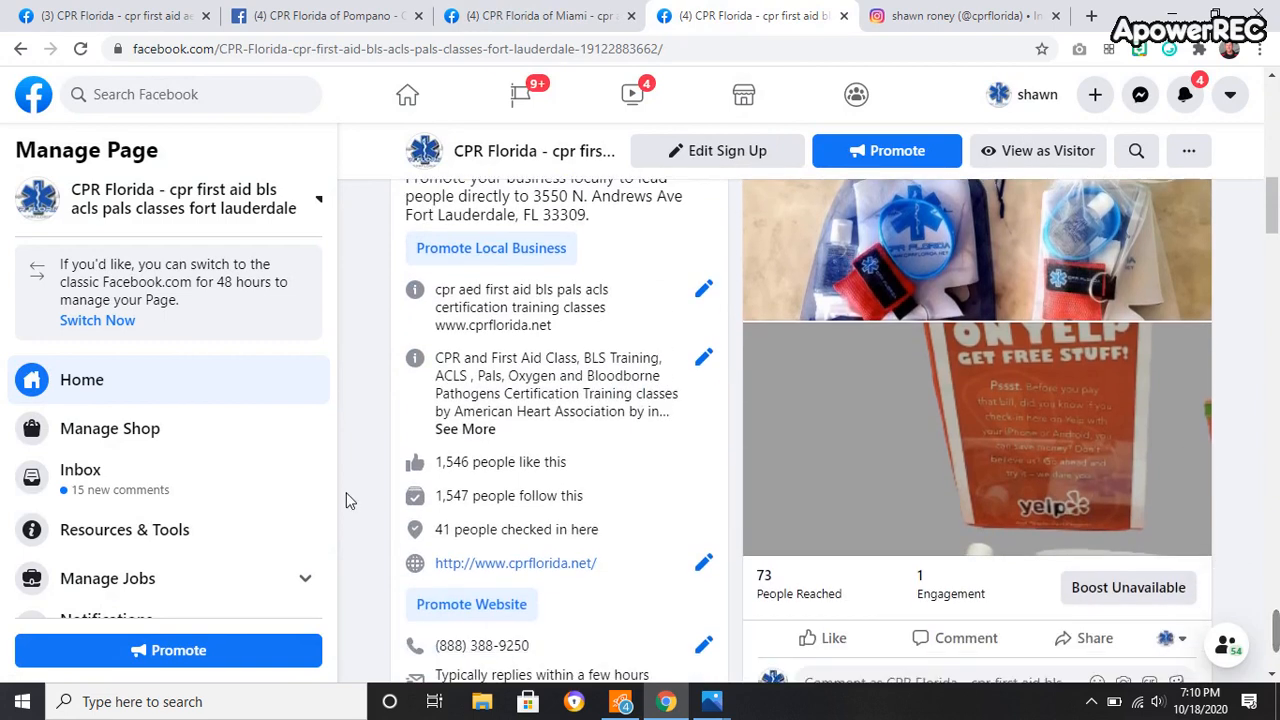
{"action": "mouse_move", "coordinate": [518, 482]}
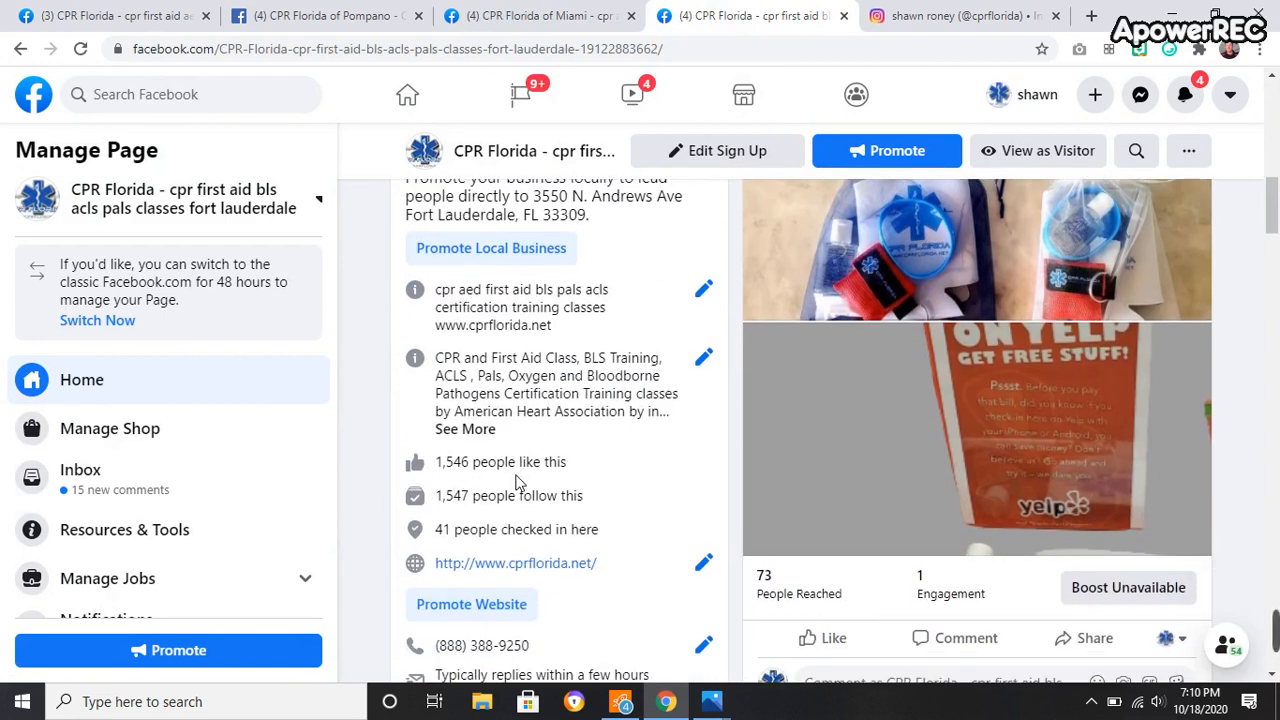
{"action": "mouse_move", "coordinate": [608, 550]}
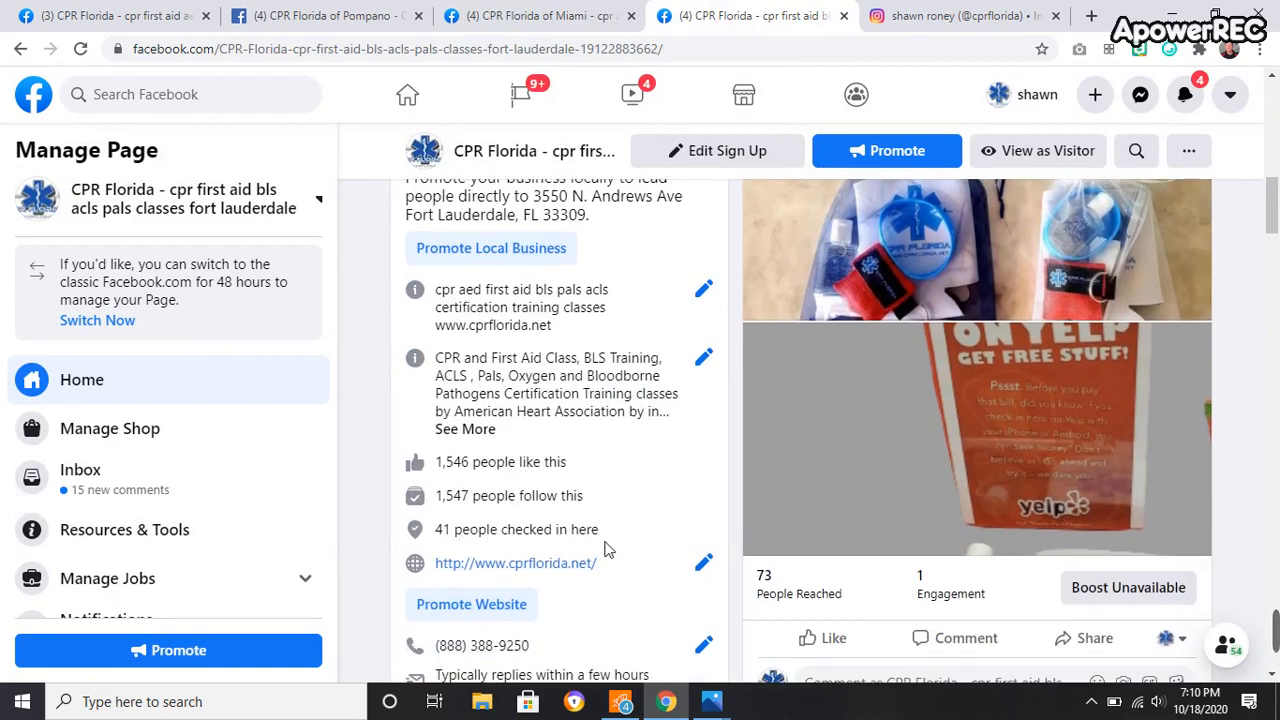
{"action": "left_click", "coordinate": [976, 16]}
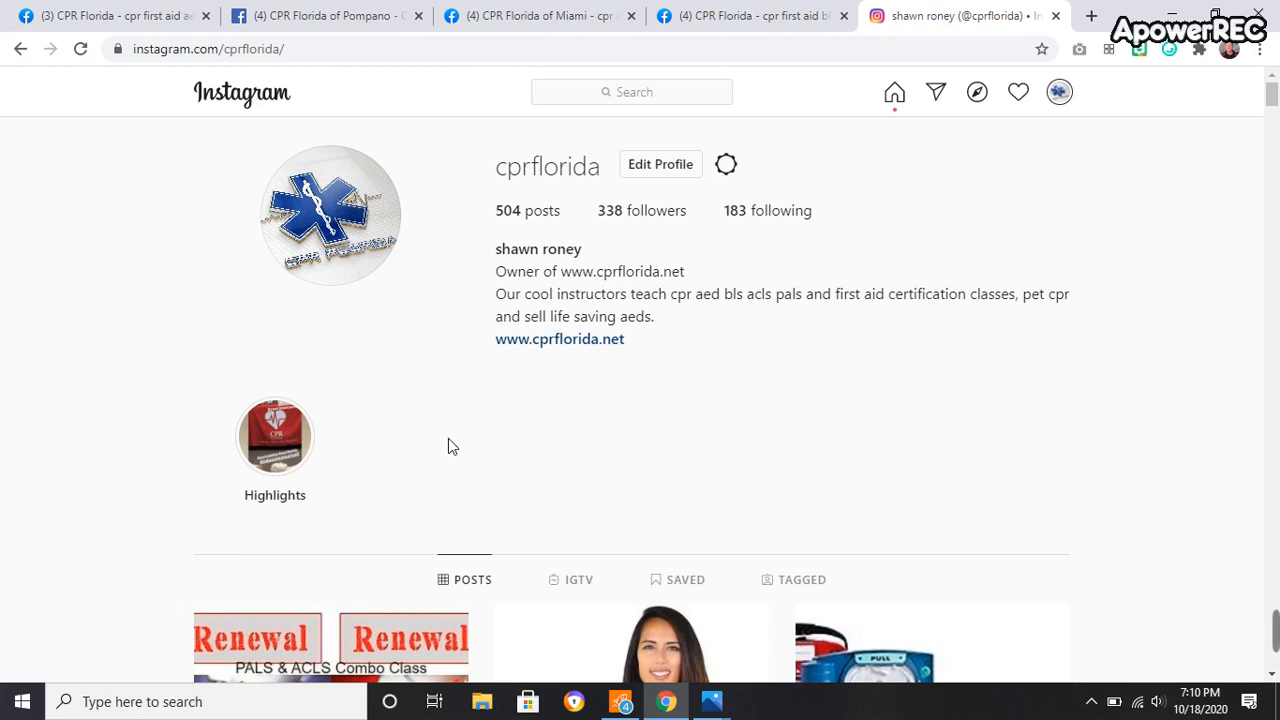
{"action": "mouse_move", "coordinate": [482, 206]}
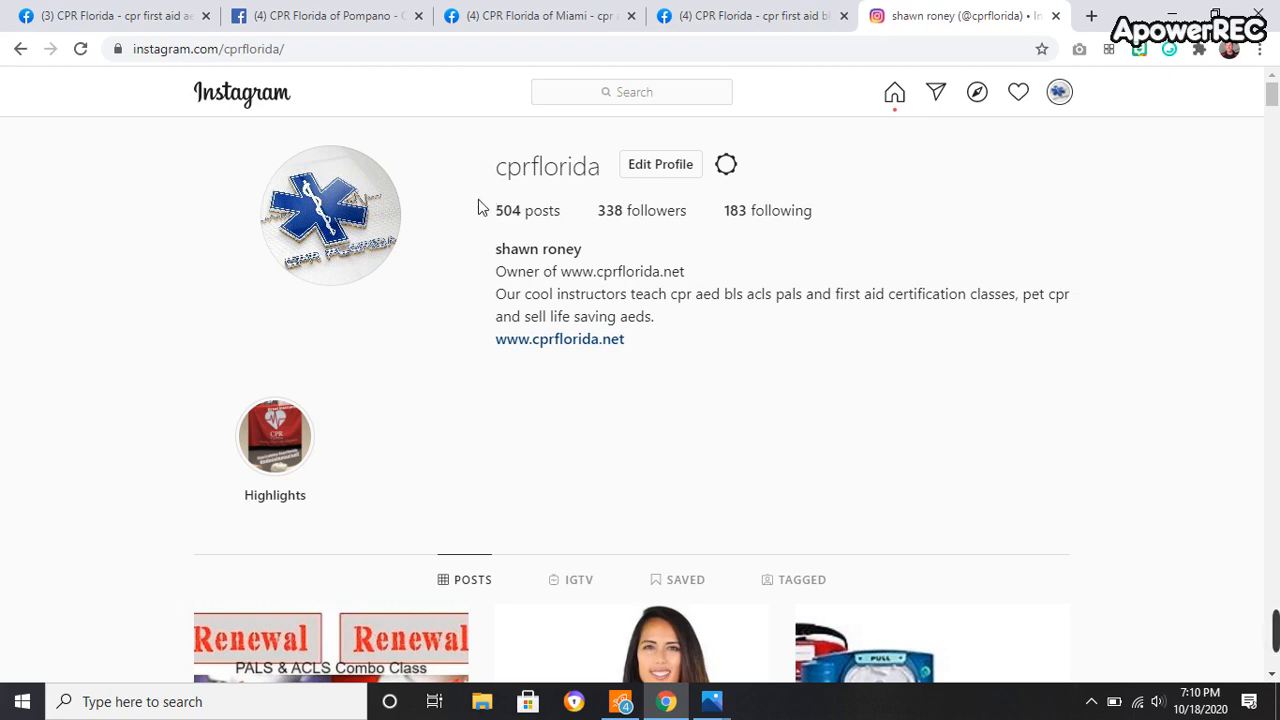
{"action": "mouse_move", "coordinate": [738, 224]}
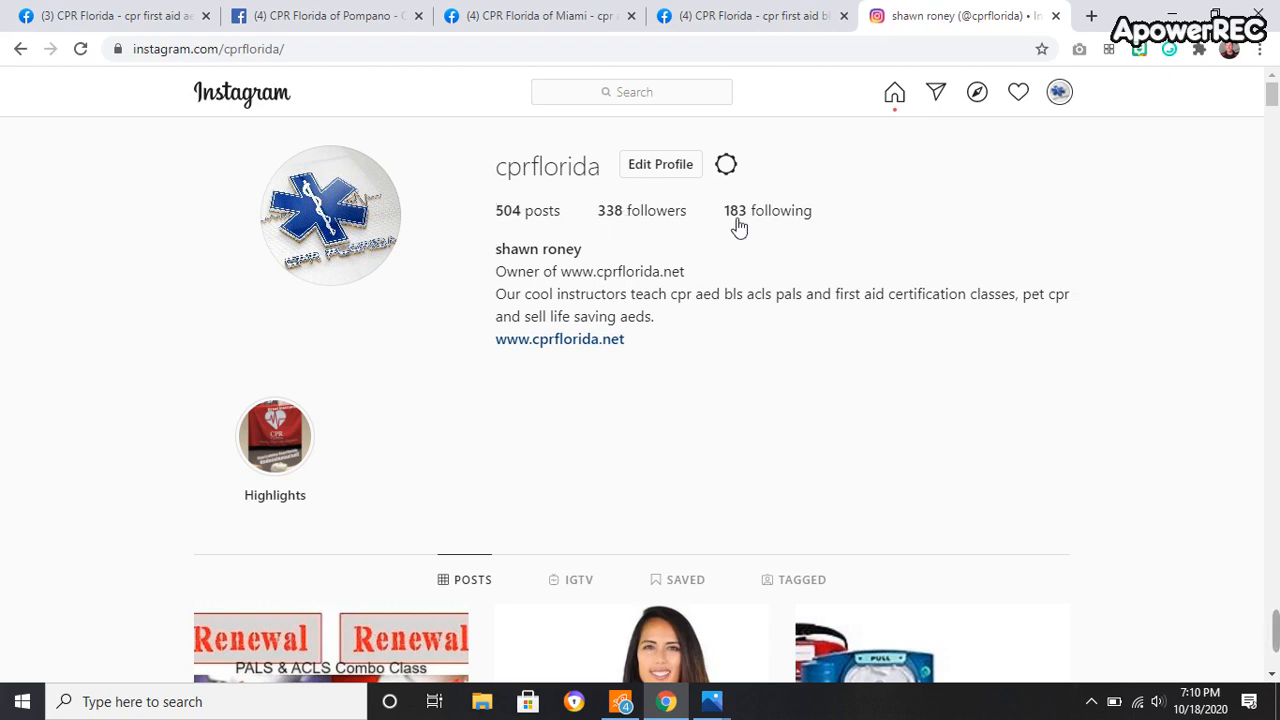
{"action": "scroll", "scroll_direction": "down", "scroll_amount": 3}
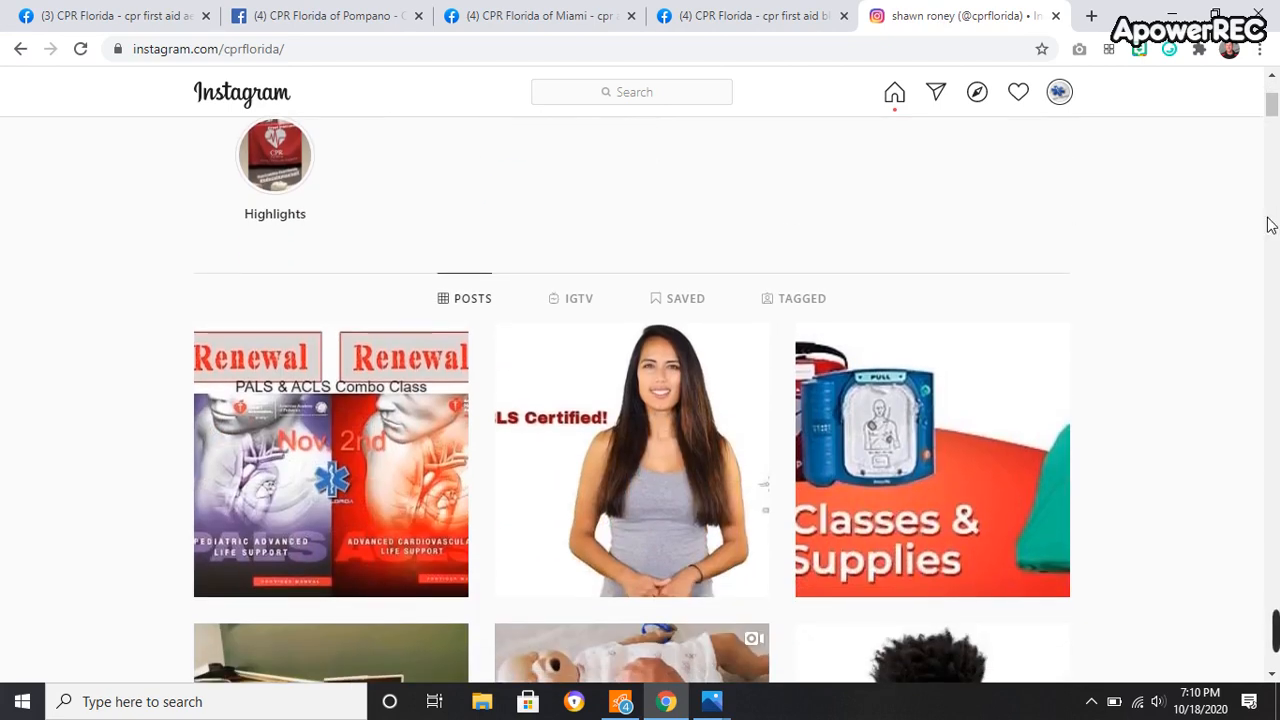
{"action": "scroll", "scroll_direction": "down", "scroll_amount": 3}
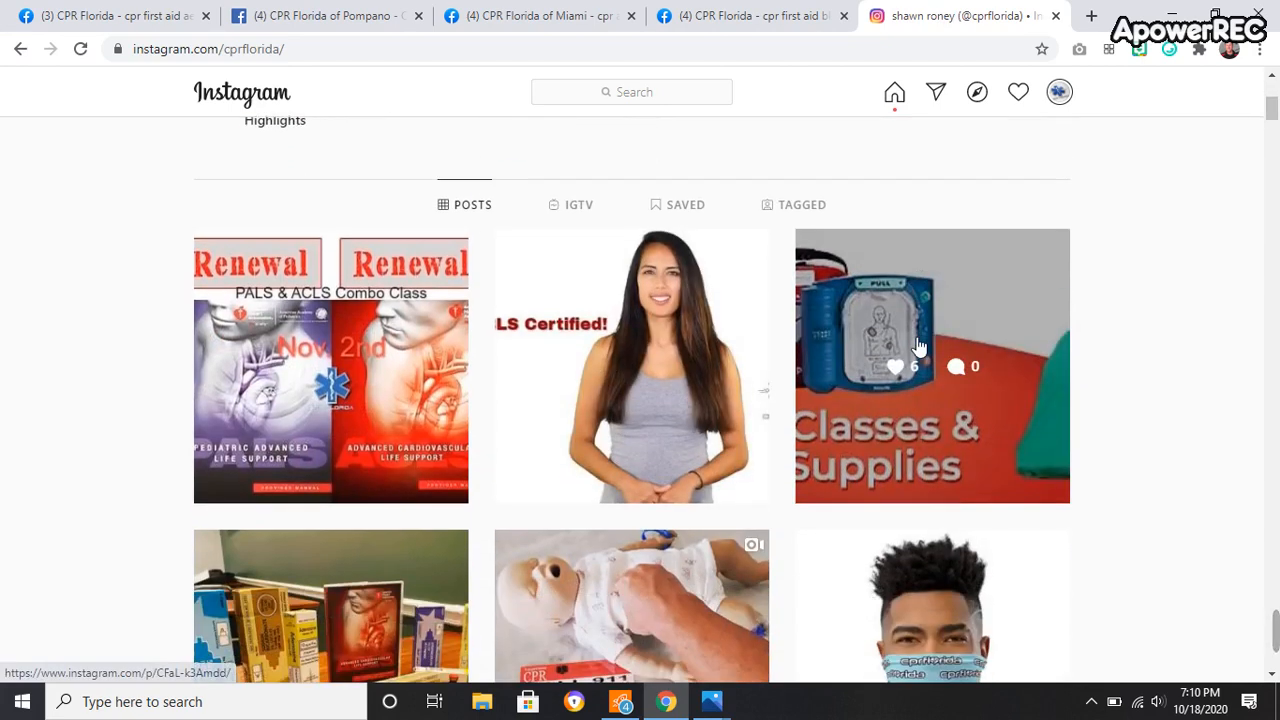
{"action": "scroll", "scroll_direction": "down", "scroll_amount": 3}
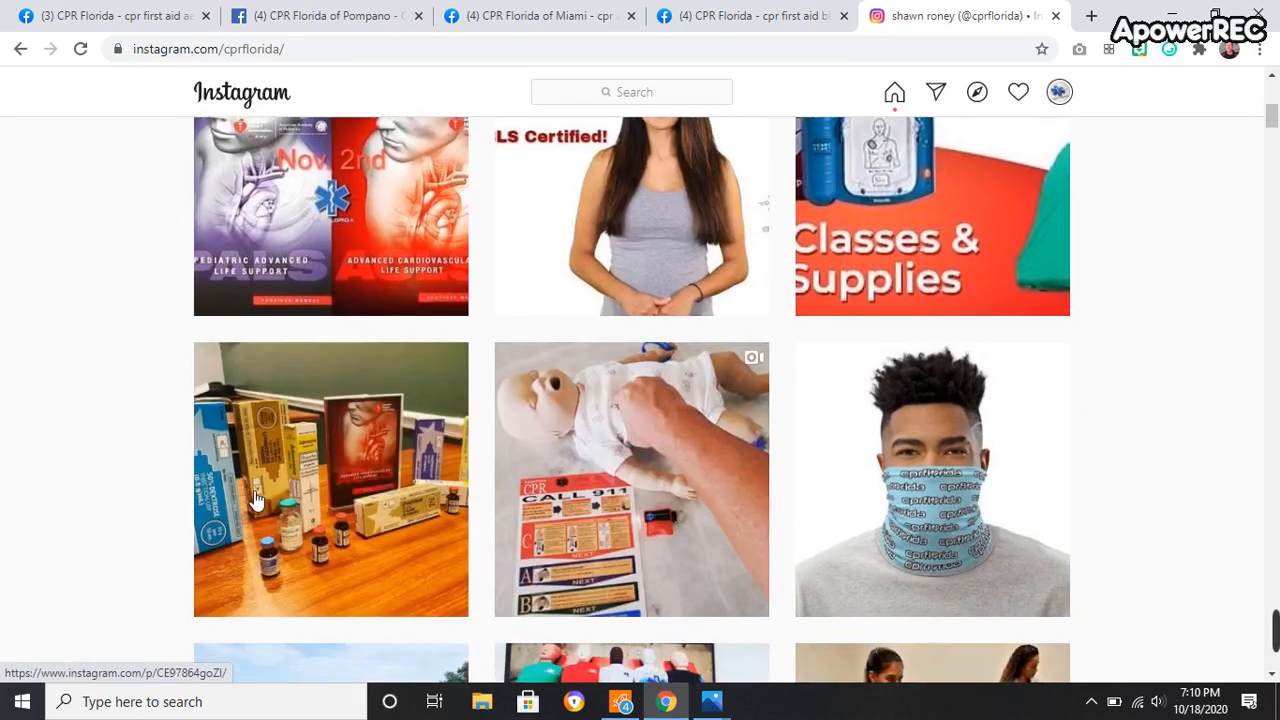
{"action": "scroll", "scroll_direction": "down", "scroll_amount": 3}
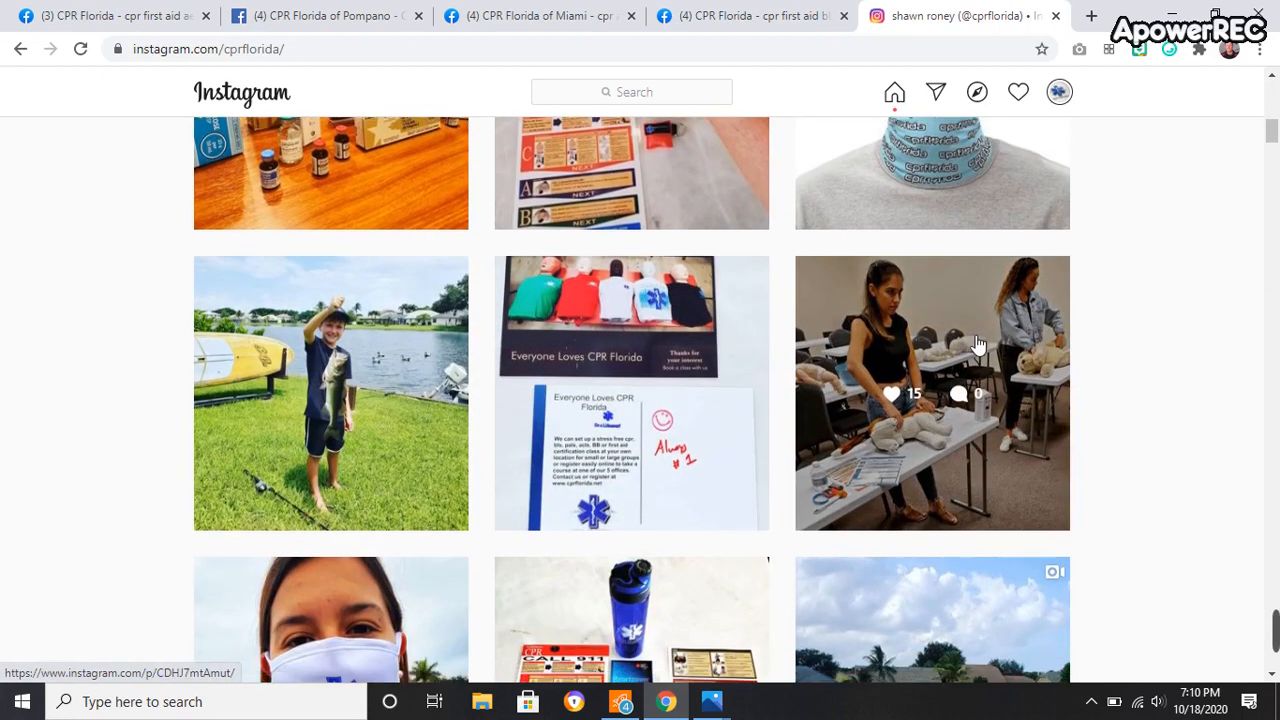
{"action": "scroll", "scroll_direction": "down", "scroll_amount": 3}
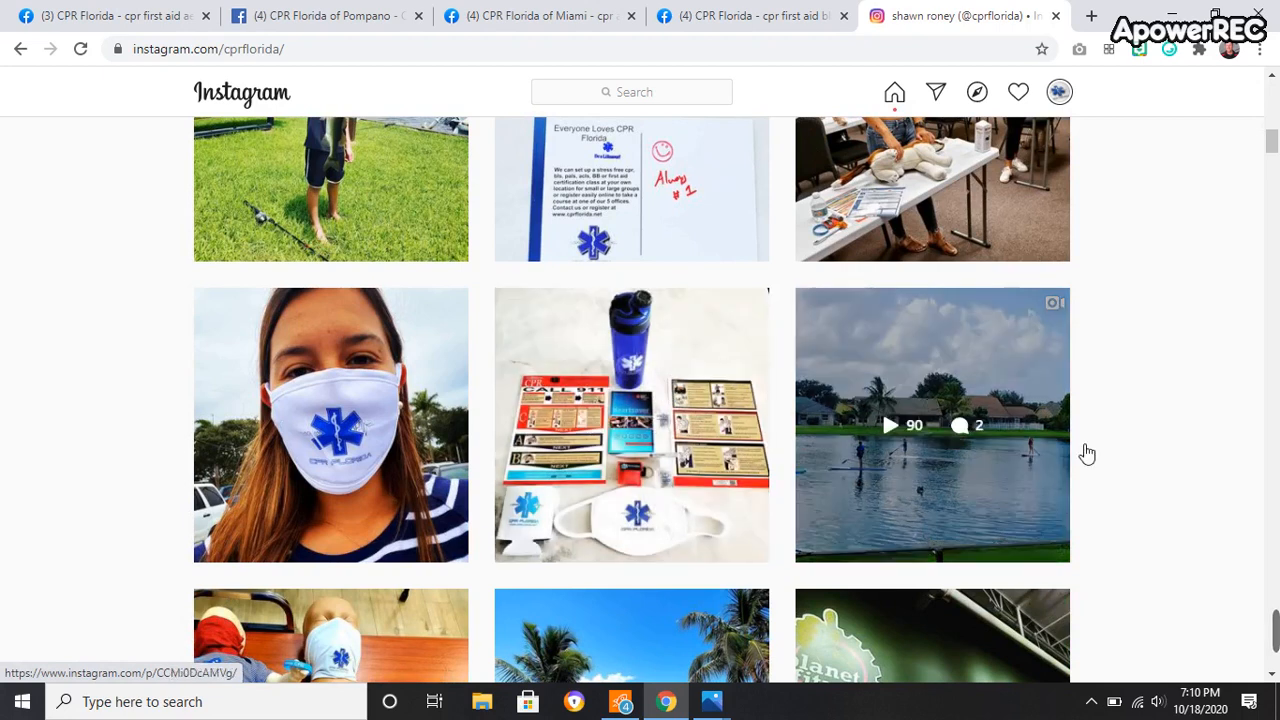
{"action": "scroll", "scroll_direction": "down", "scroll_amount": 3}
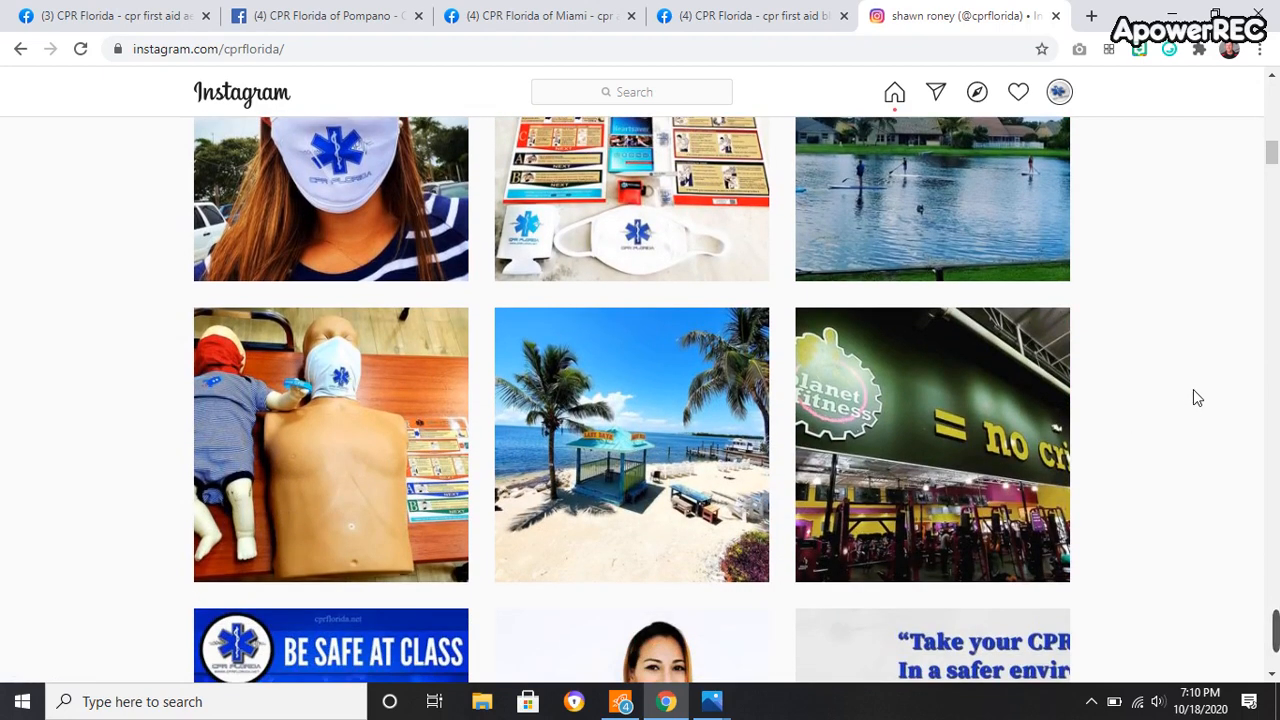
{"action": "scroll", "scroll_direction": "down", "scroll_amount": 3}
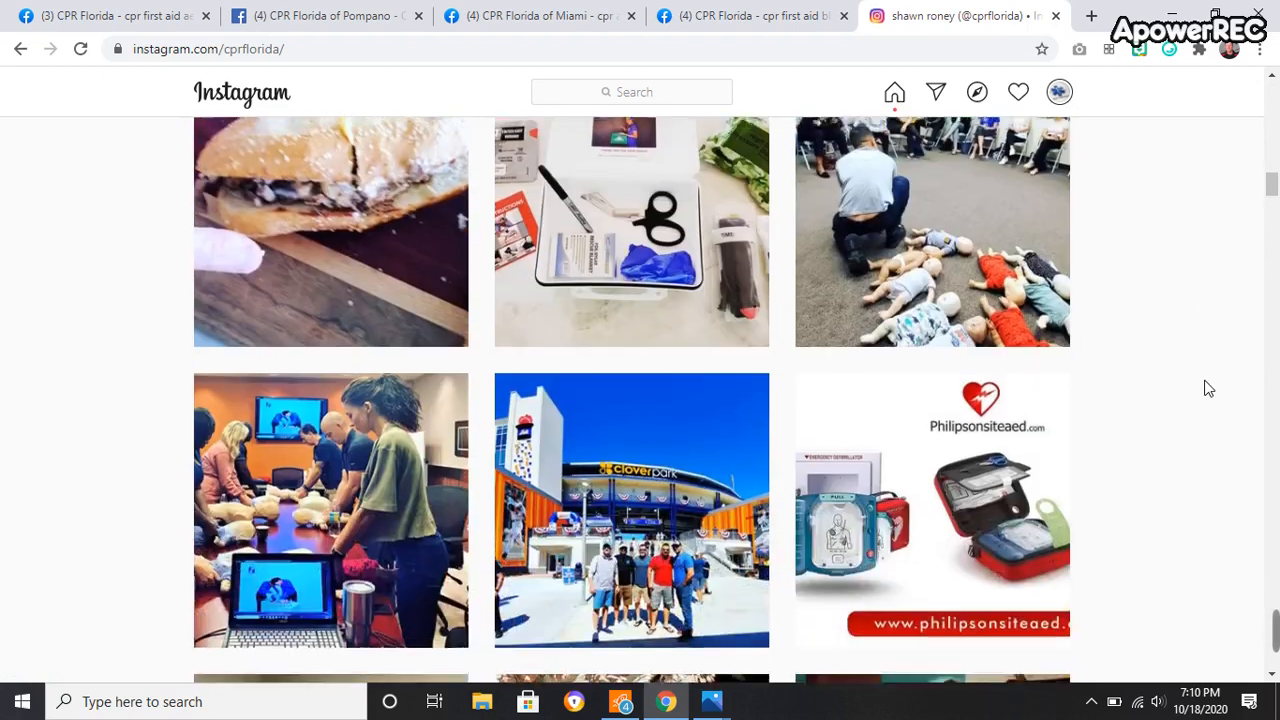
{"action": "scroll", "scroll_direction": "down", "scroll_amount": 3}
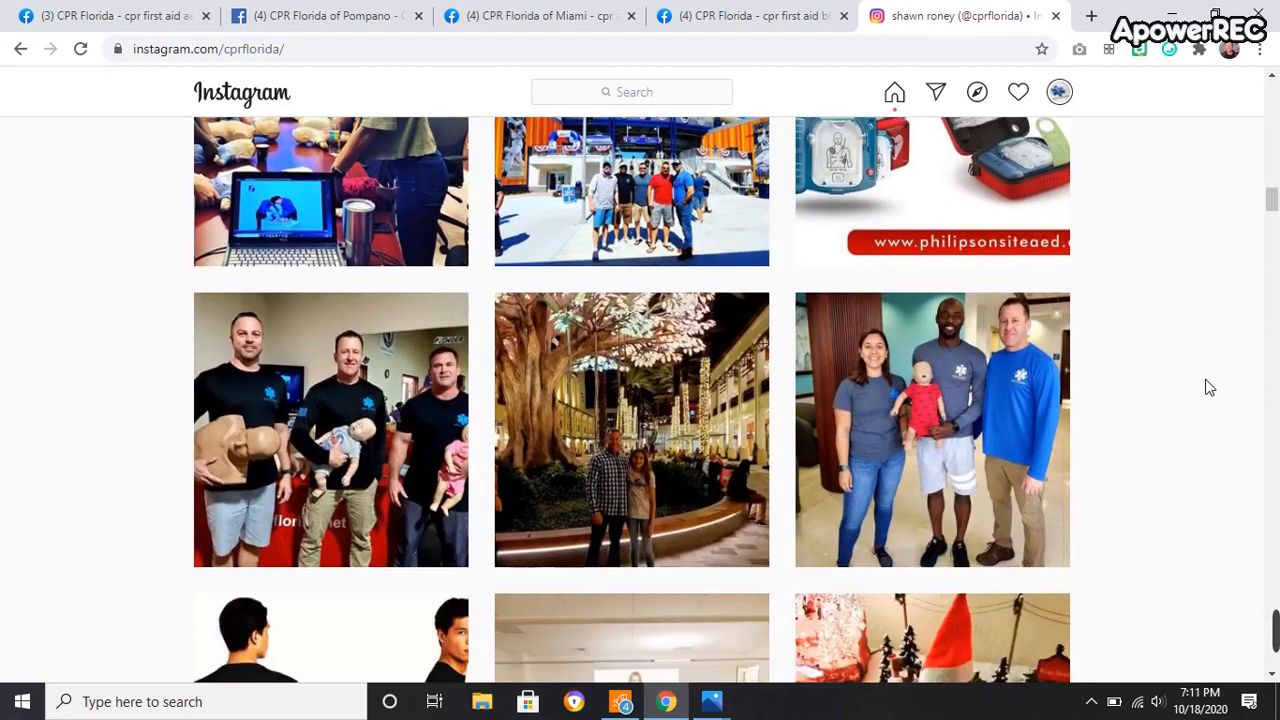
{"action": "scroll", "scroll_direction": "down", "scroll_amount": 3}
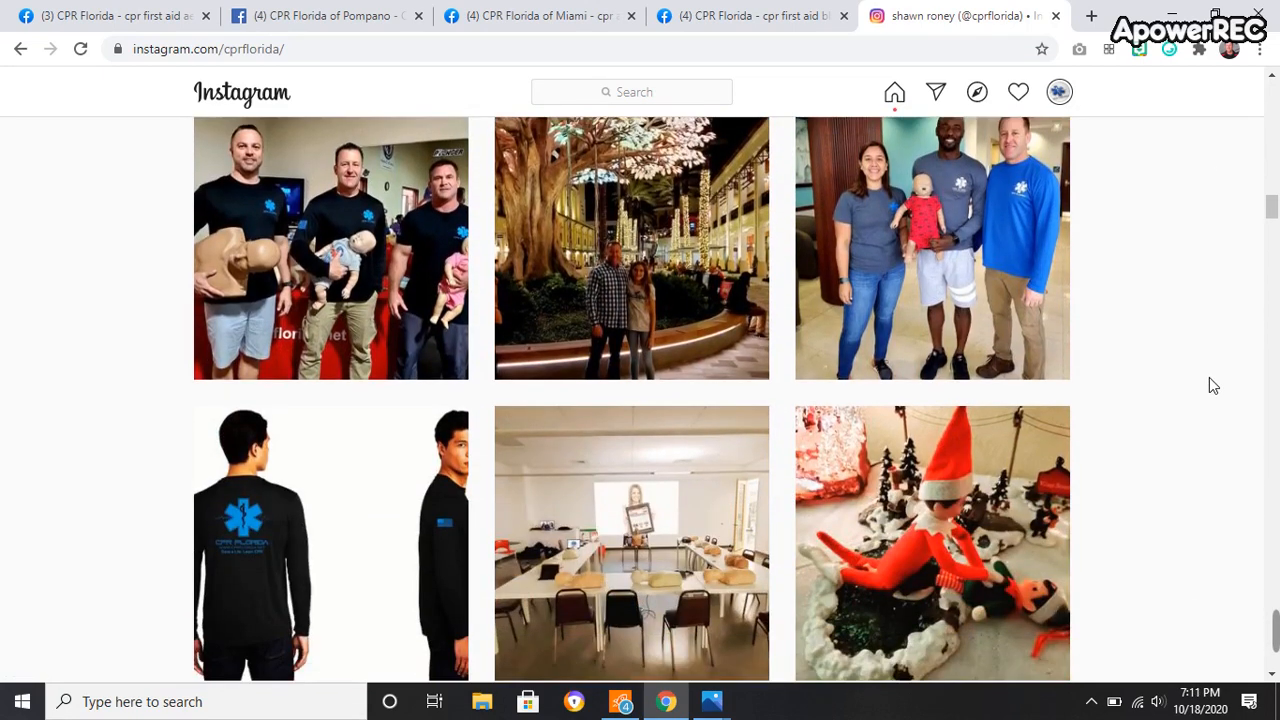